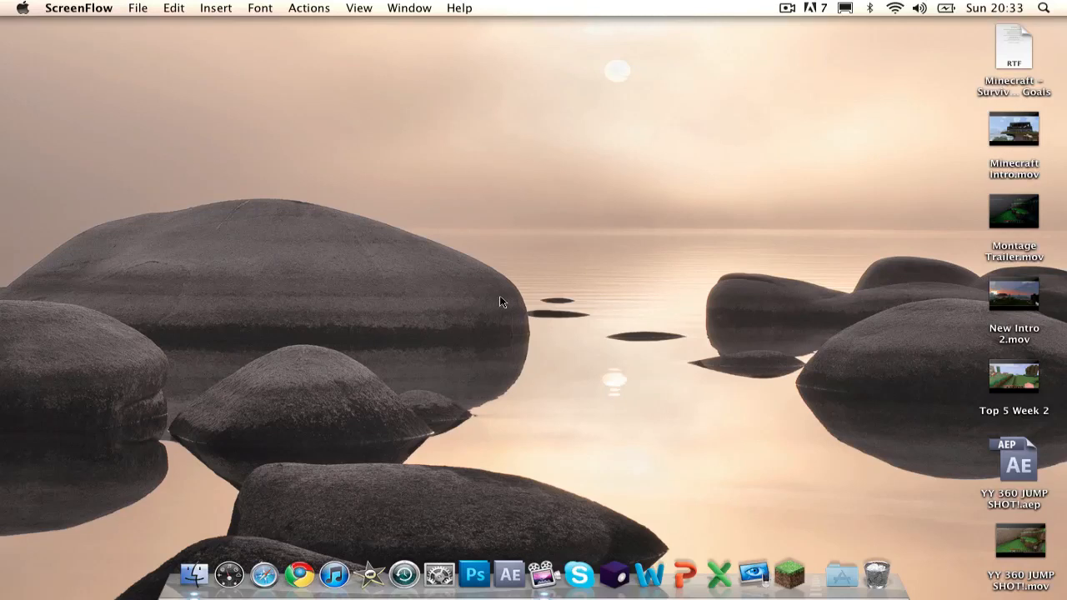
{"action": "mouse_move", "coordinate": [671, 336]}
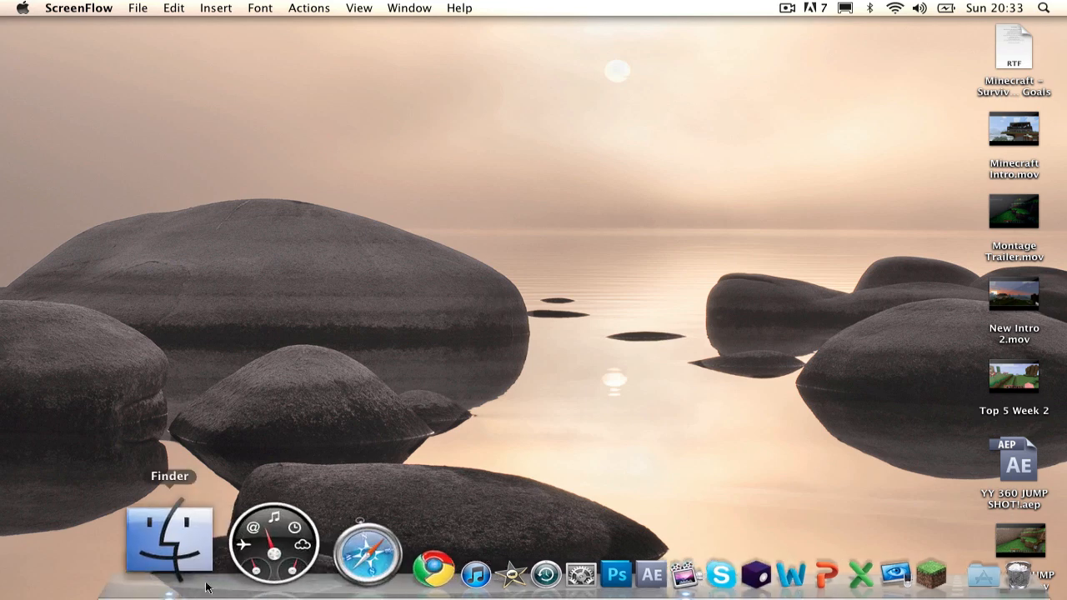
Step: Browse to Games > Minecraft > Downloads, extract MineColony.zip and ModLoader.zip, and inspect both folders
{"action": "left_click", "coordinate": [169, 538]}
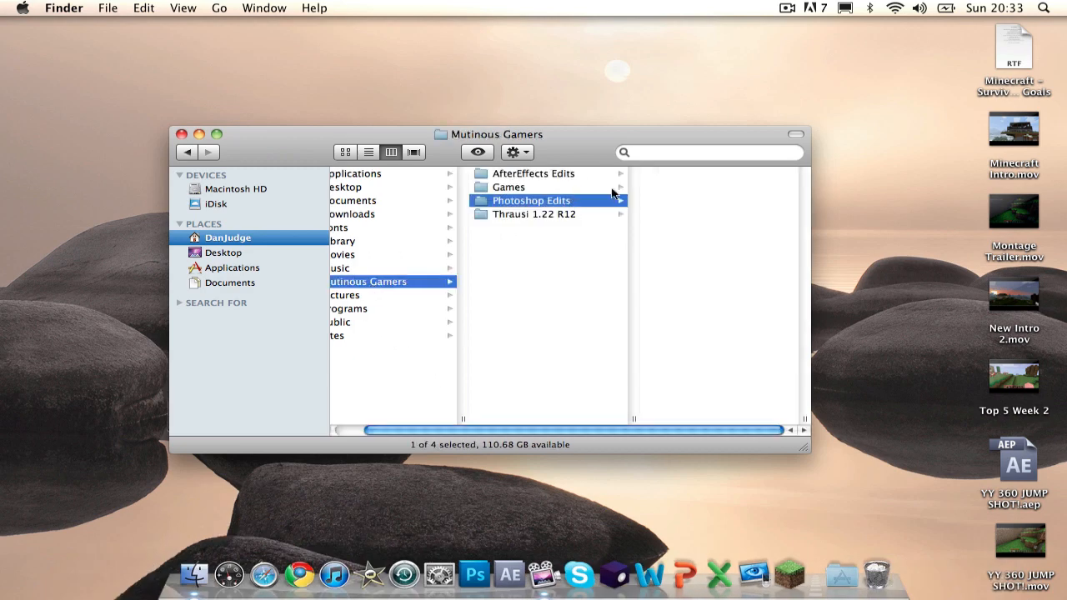
{"action": "left_click", "coordinate": [516, 187]}
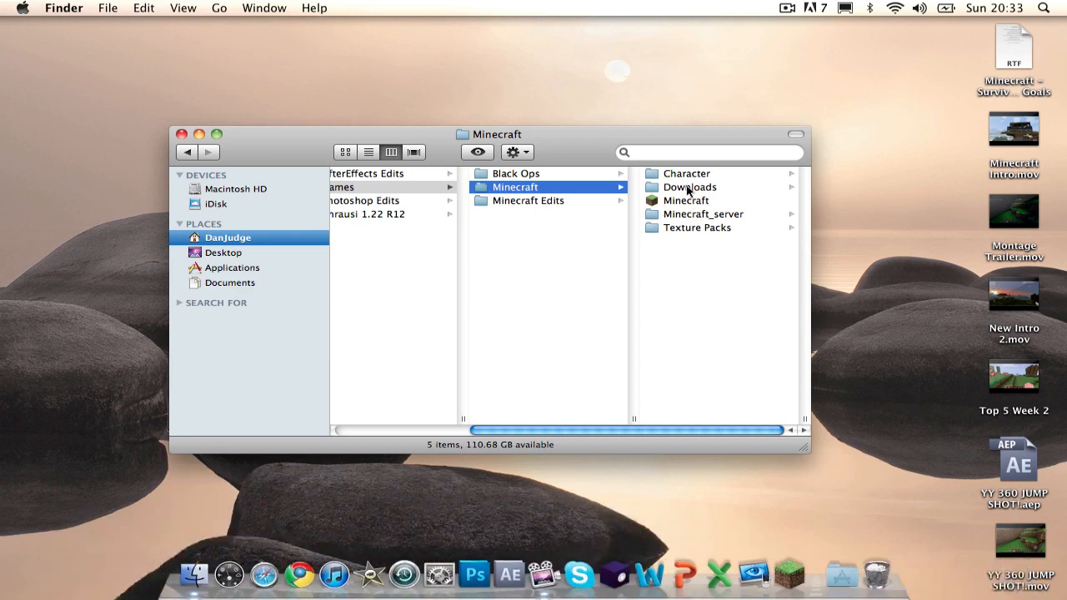
{"action": "left_click", "coordinate": [689, 187]}
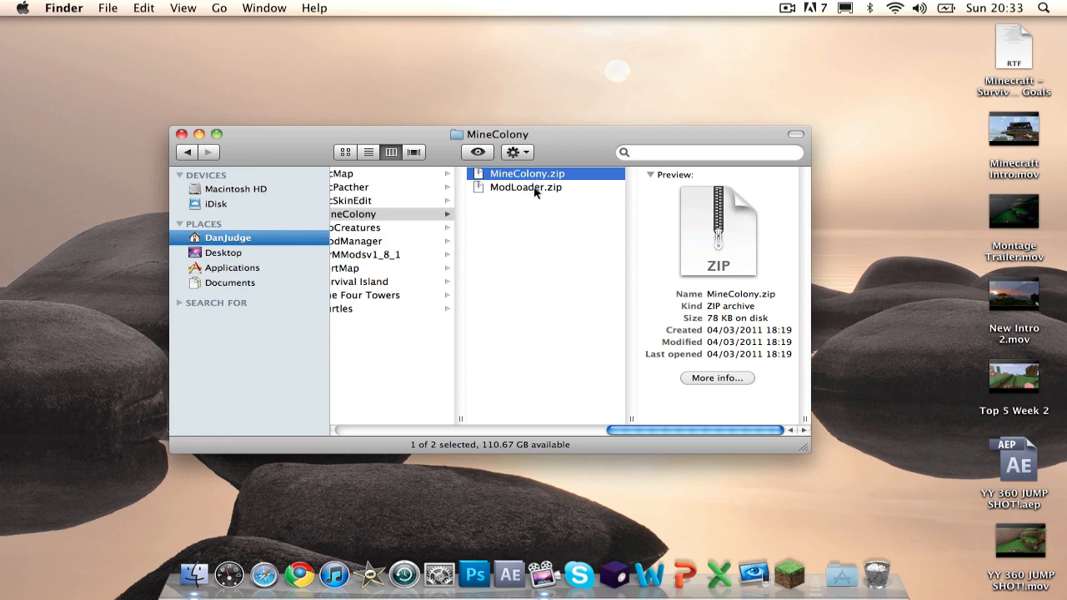
{"action": "mouse_move", "coordinate": [532, 175]}
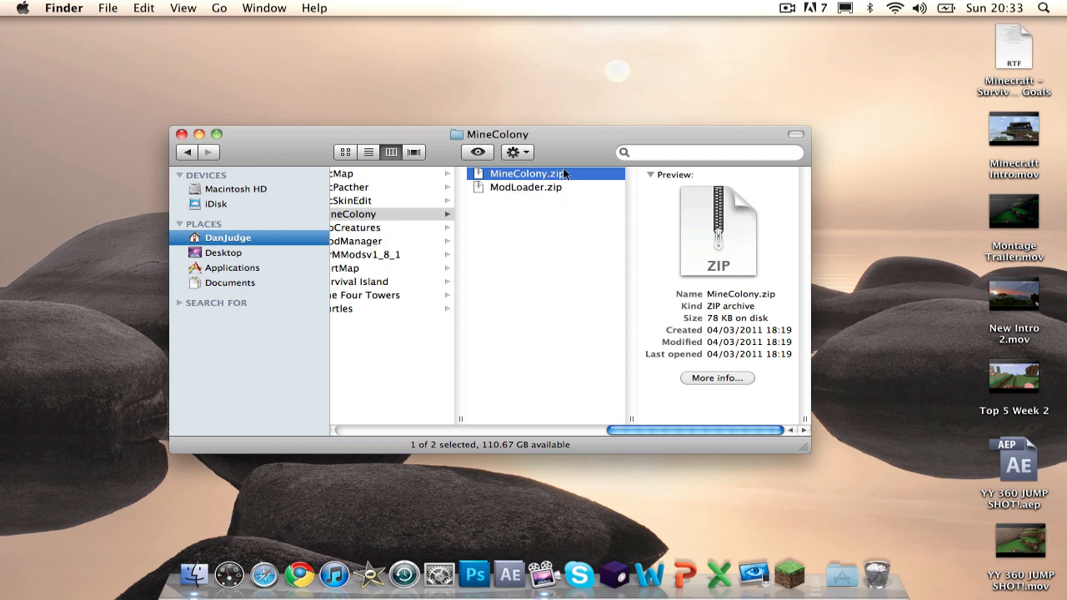
{"action": "left_click", "coordinate": [381, 213]}
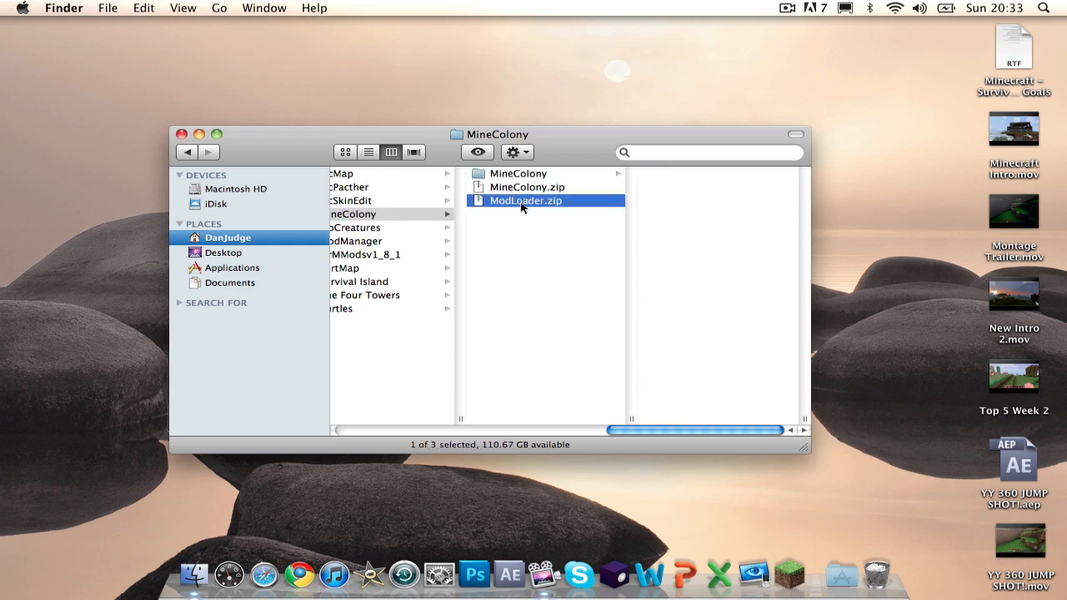
{"action": "left_click", "coordinate": [517, 200]}
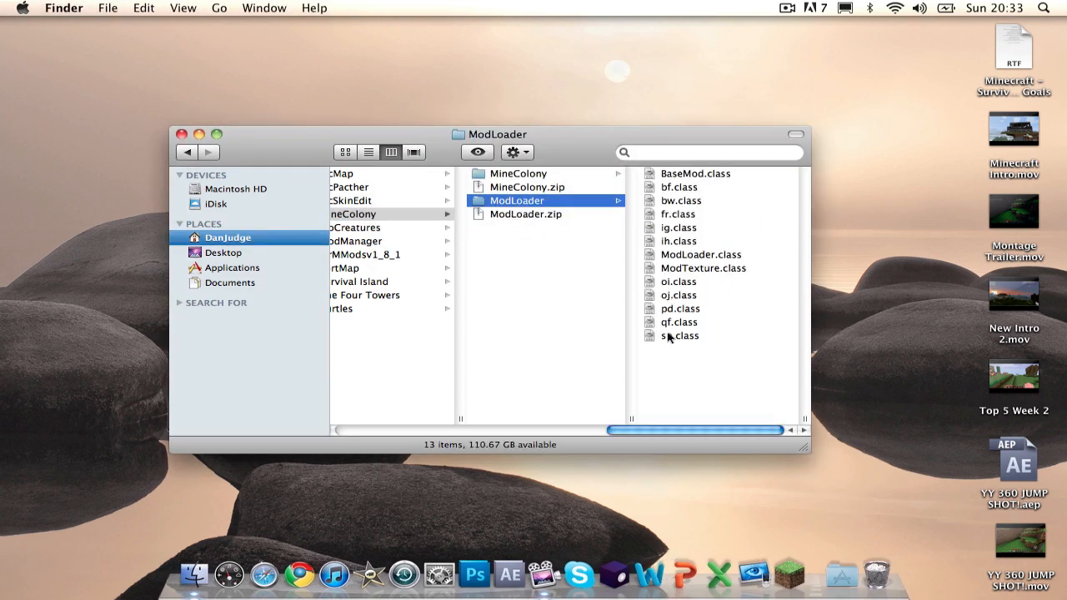
{"action": "left_click", "coordinate": [519, 174]}
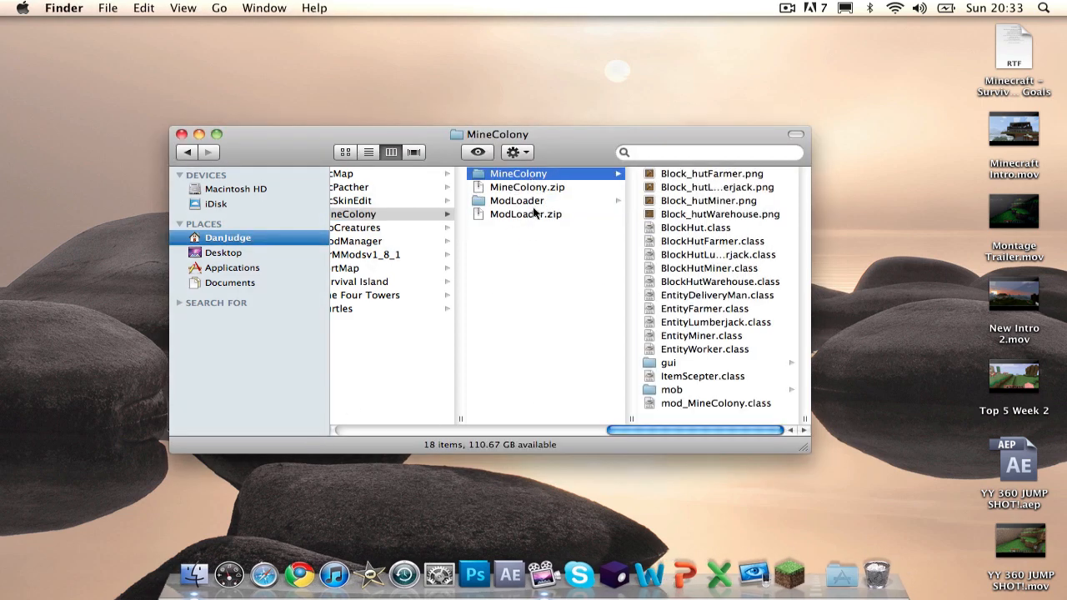
{"action": "left_click", "coordinate": [517, 200]}
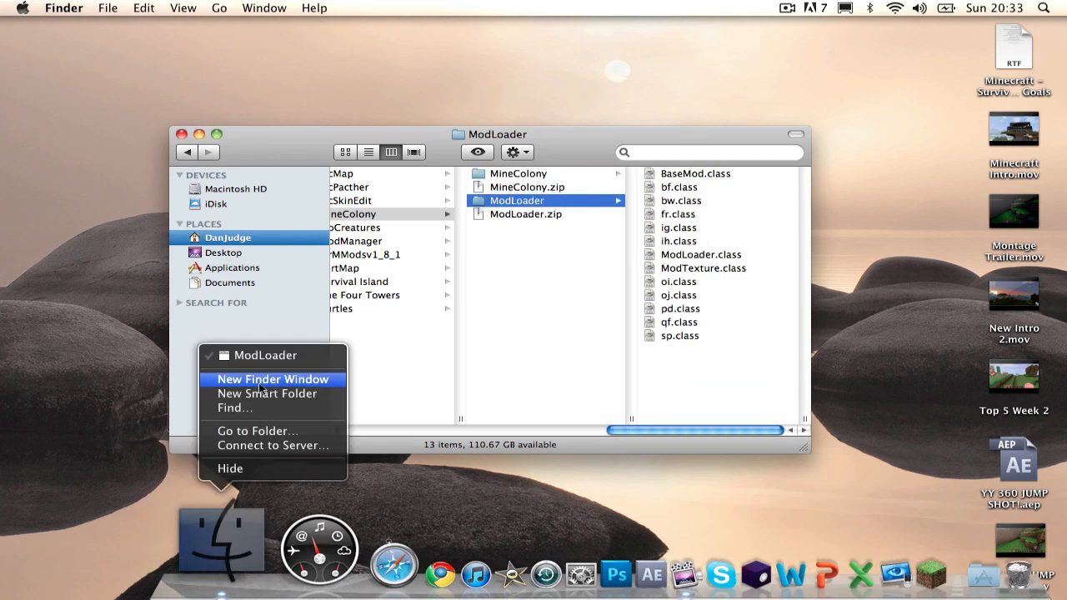
Step: In a second window, browse Library > Application Support > minecraft and view texturepacks
{"action": "left_click", "coordinate": [273, 379]}
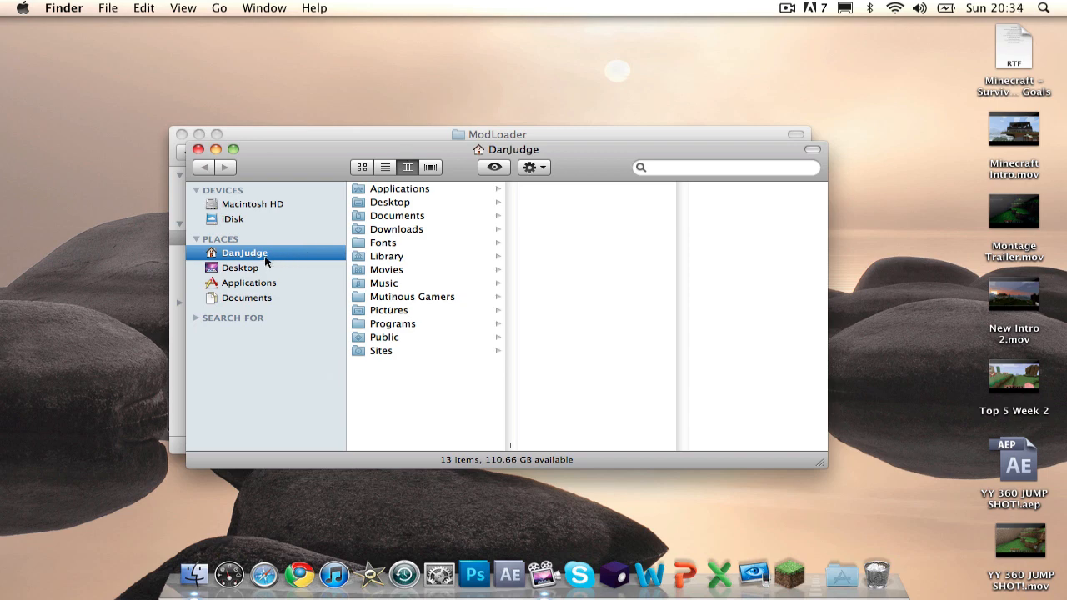
{"action": "left_click", "coordinate": [387, 256]}
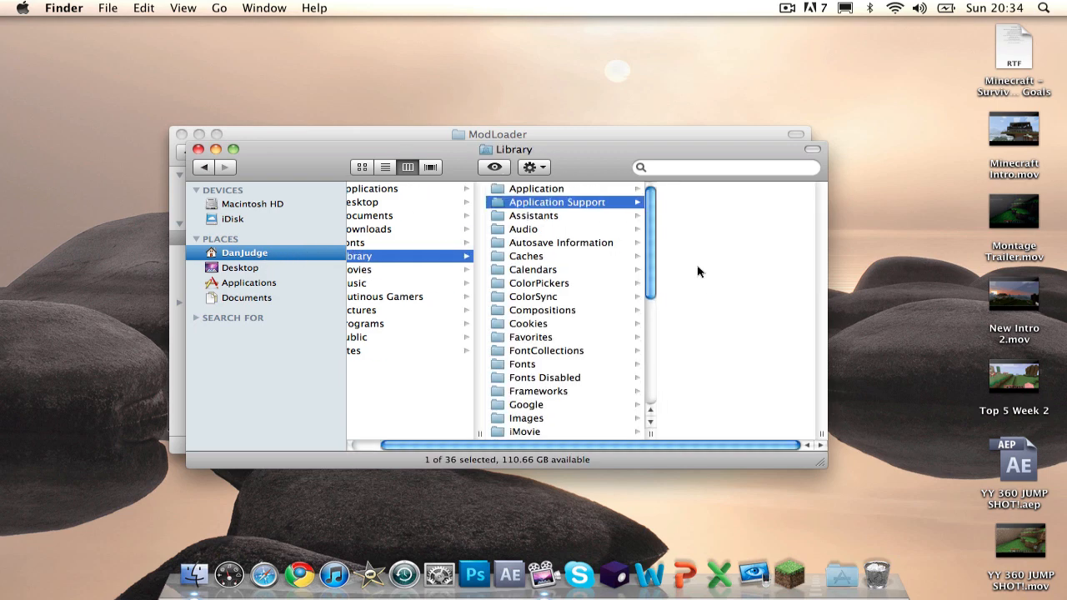
{"action": "left_click", "coordinate": [532, 404]}
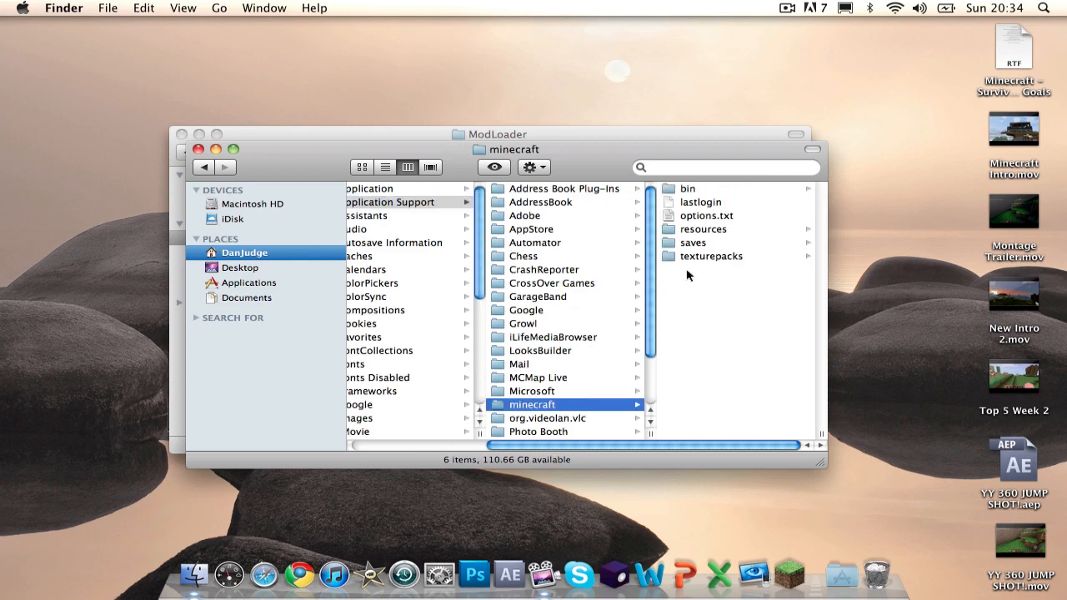
{"action": "mouse_move", "coordinate": [699, 200]}
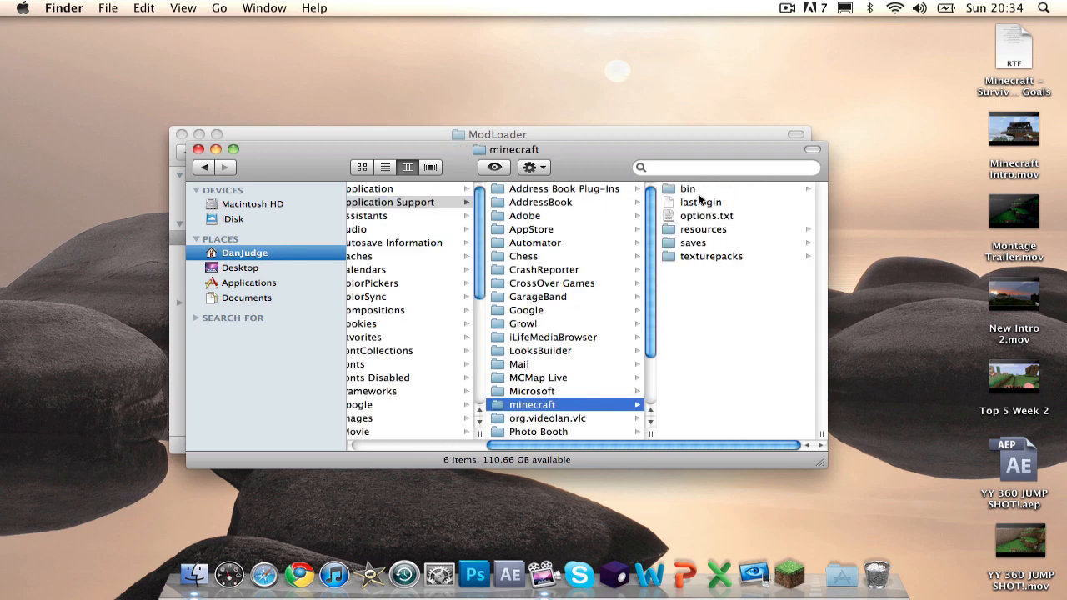
{"action": "mouse_move", "coordinate": [688, 254]}
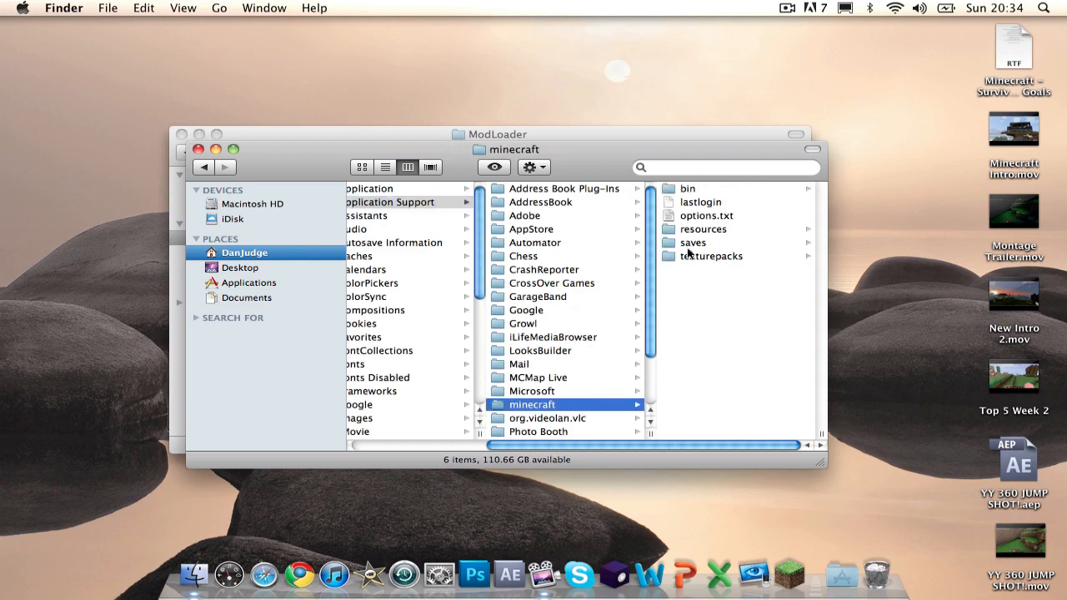
{"action": "left_click", "coordinate": [711, 256]}
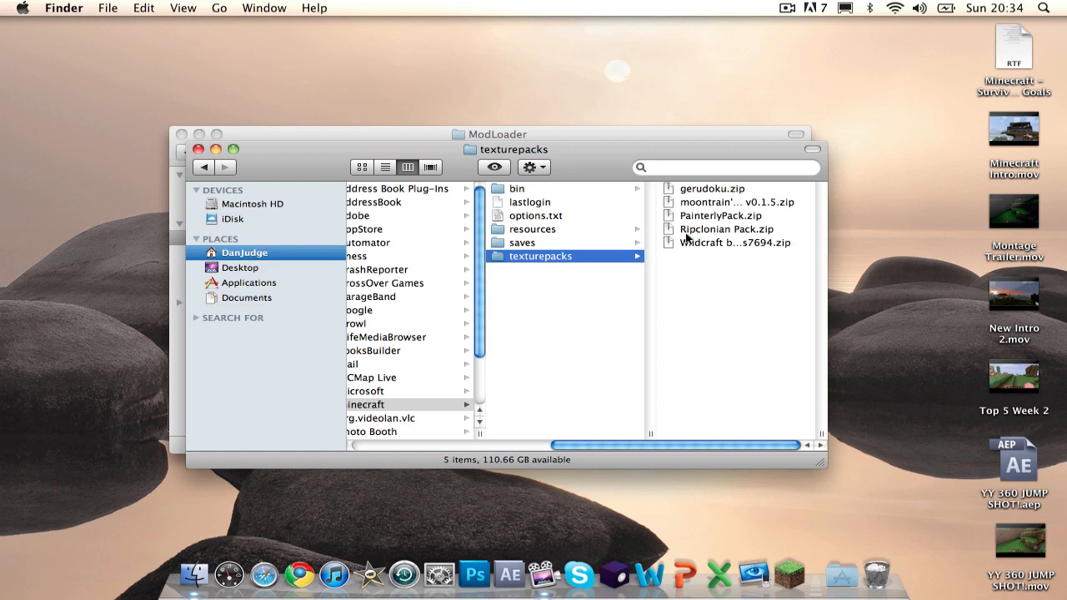
{"action": "mouse_move", "coordinate": [607, 254]}
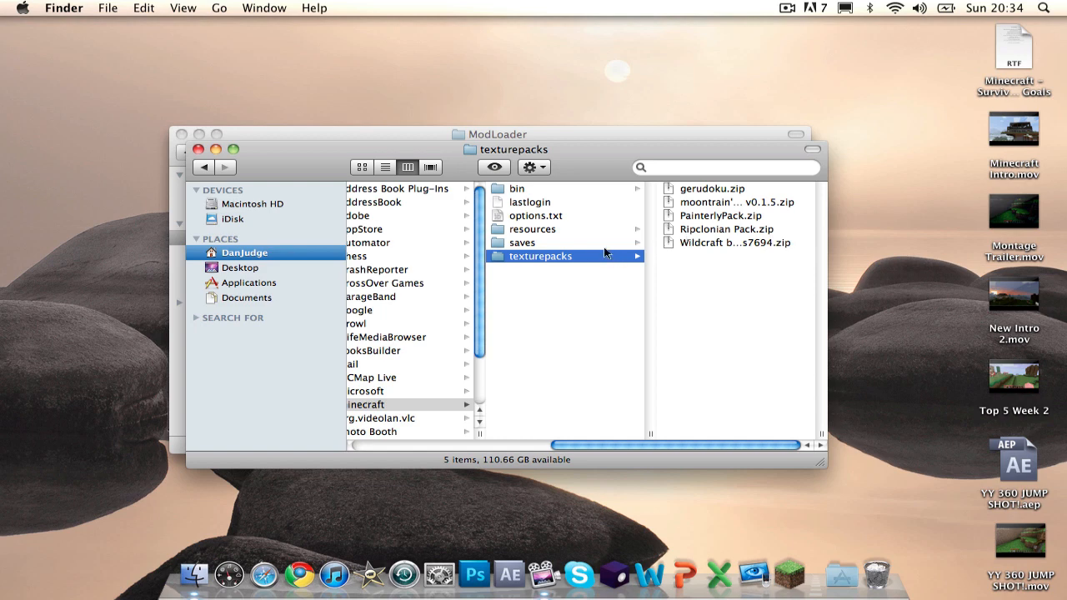
Step: Inspect the saves worlds, select lastlogin, and open options.txt
{"action": "left_click", "coordinate": [522, 242]}
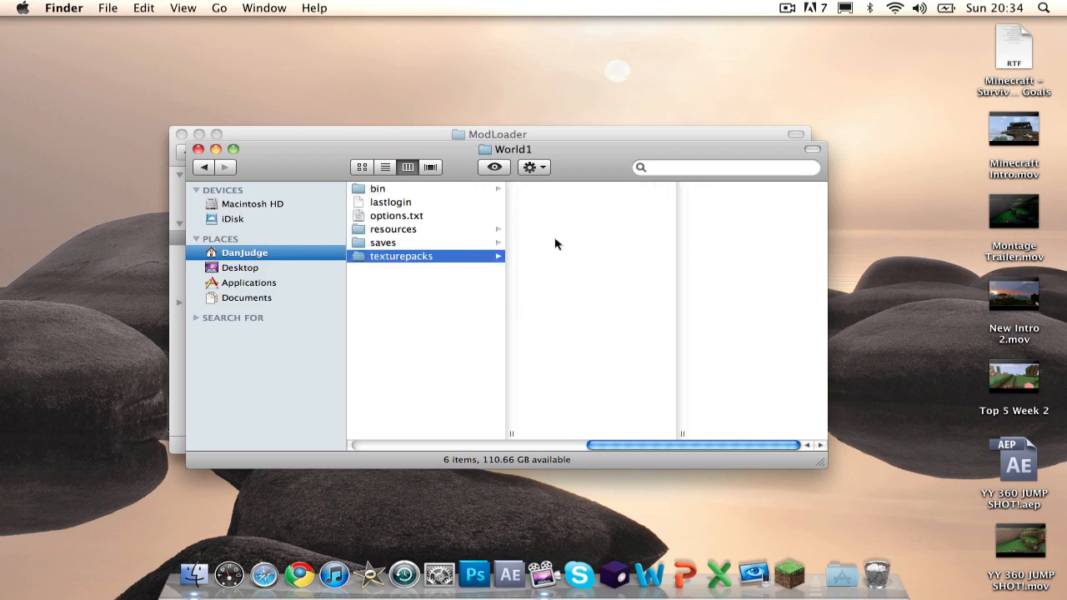
{"action": "left_click", "coordinate": [383, 242]}
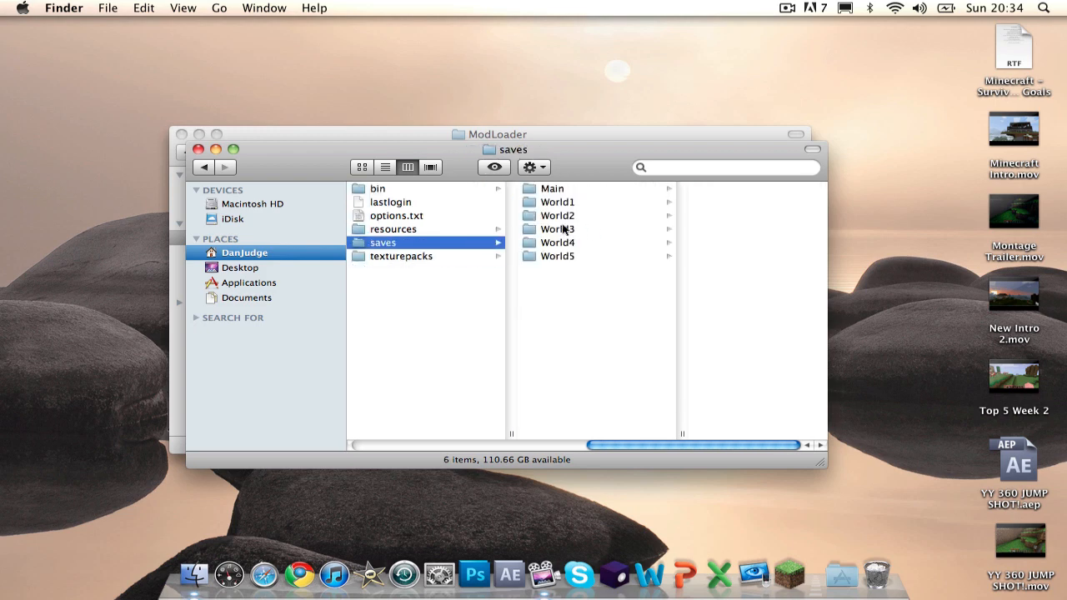
{"action": "right_click", "coordinate": [557, 202]}
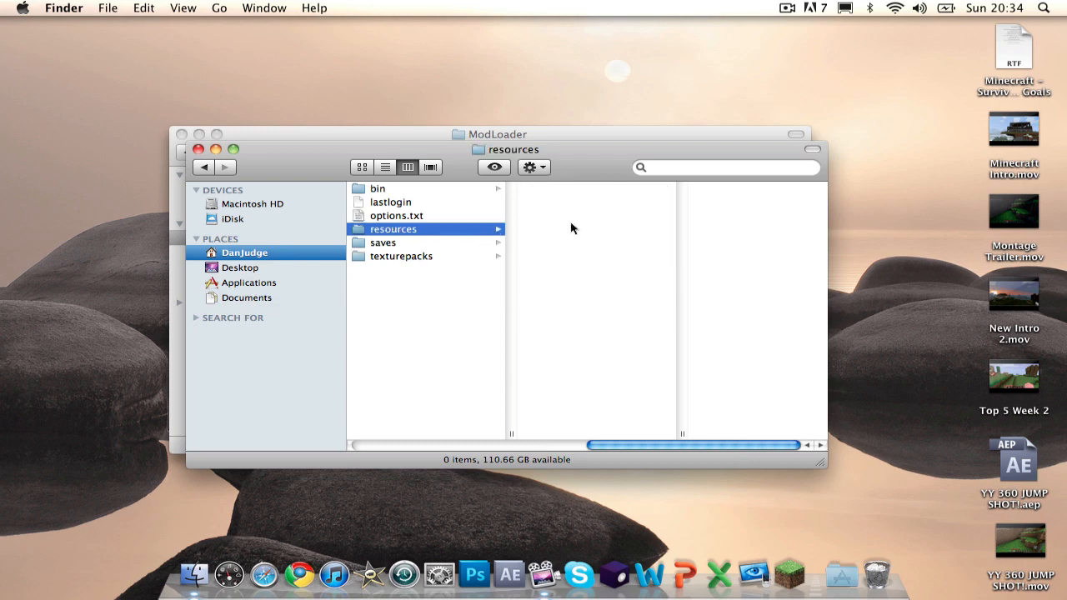
{"action": "mouse_move", "coordinate": [488, 204]}
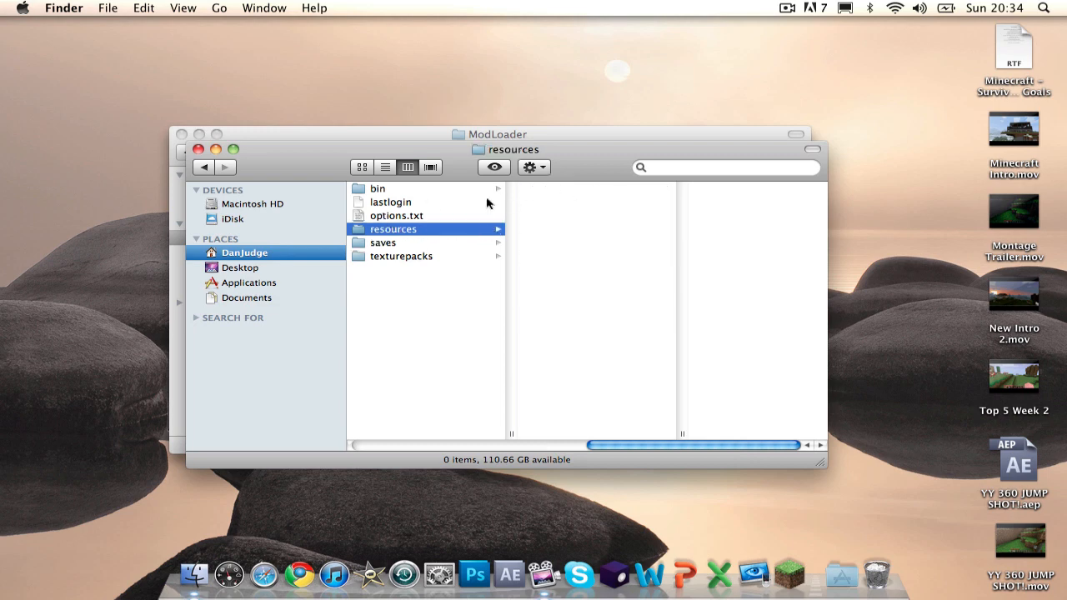
{"action": "left_click", "coordinate": [377, 189]}
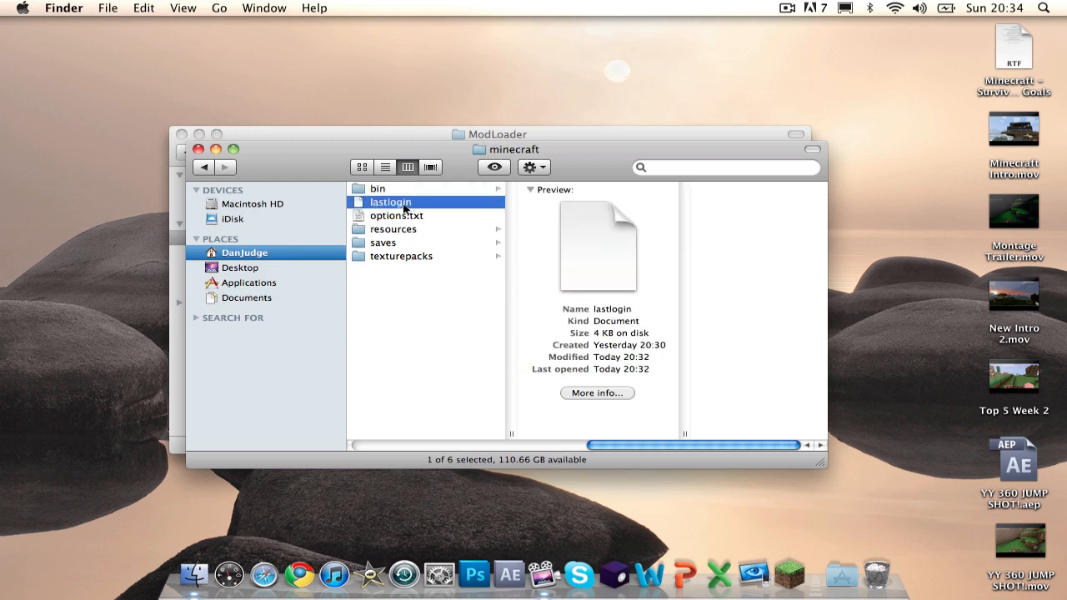
{"action": "left_click", "coordinate": [396, 215]}
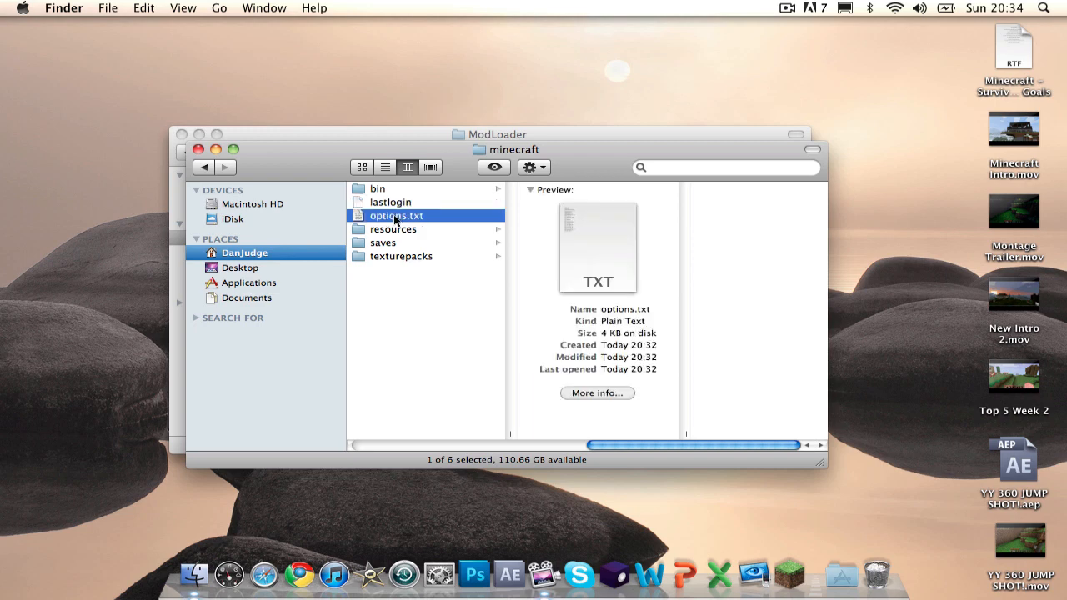
{"action": "double_click", "coordinate": [396, 215]}
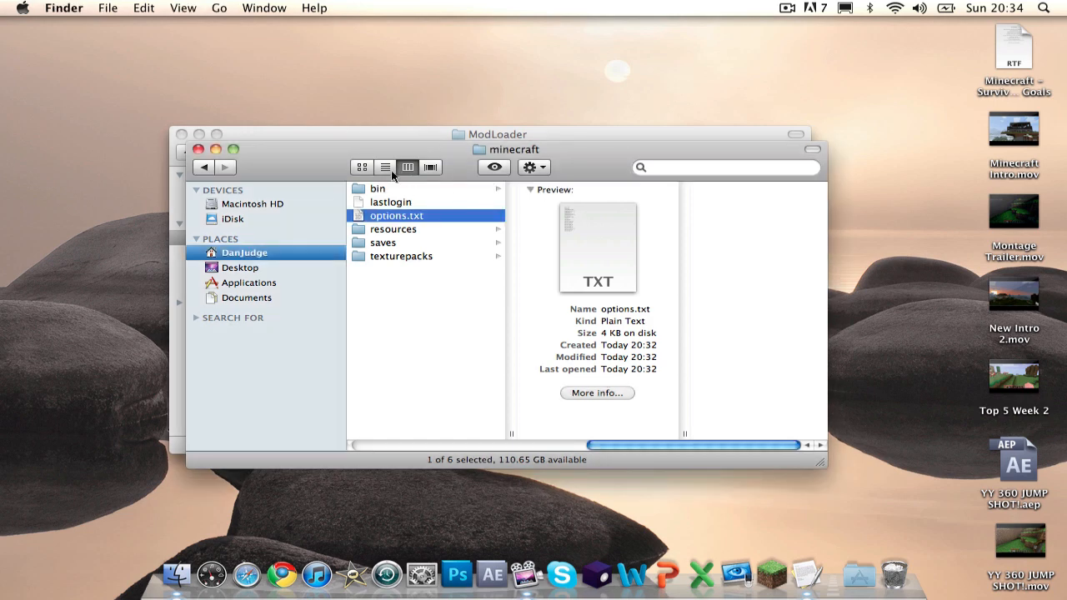
Step: Unarchive bin's minecraft.jar and move all ModLoader class files into it, replacing duplicates
{"action": "left_click", "coordinate": [378, 189]}
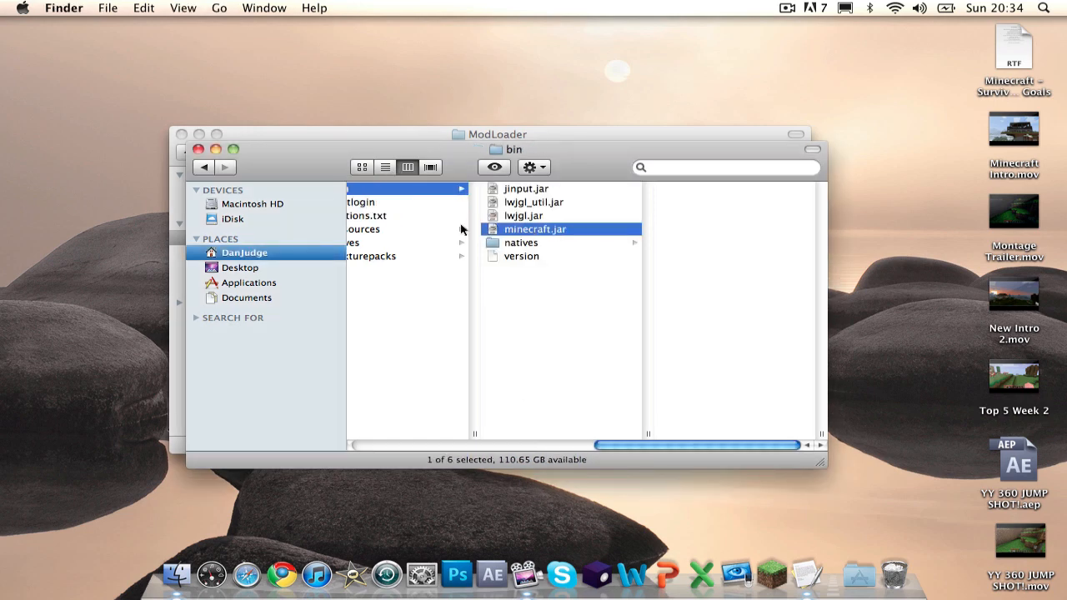
{"action": "right_click", "coordinate": [535, 228]}
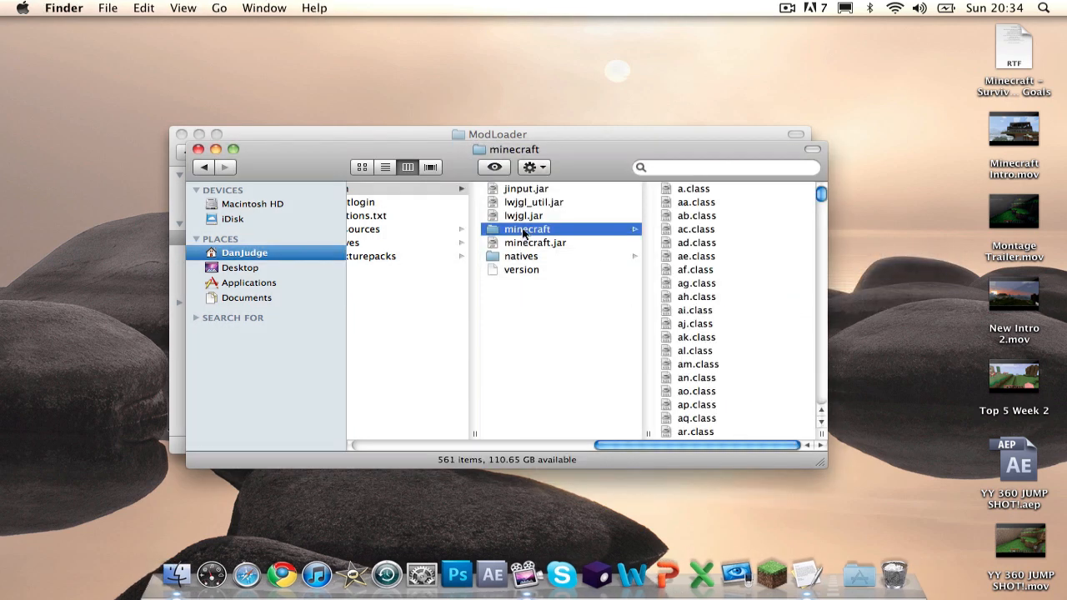
{"action": "mouse_move", "coordinate": [592, 233]}
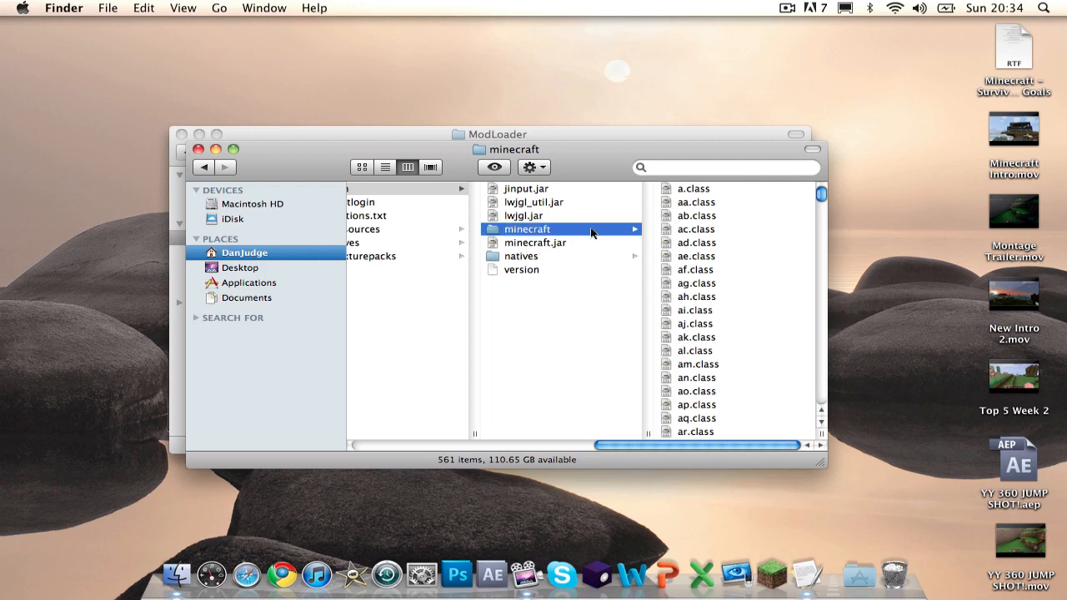
{"action": "scroll", "scroll_direction": "down", "scroll_amount": 3}
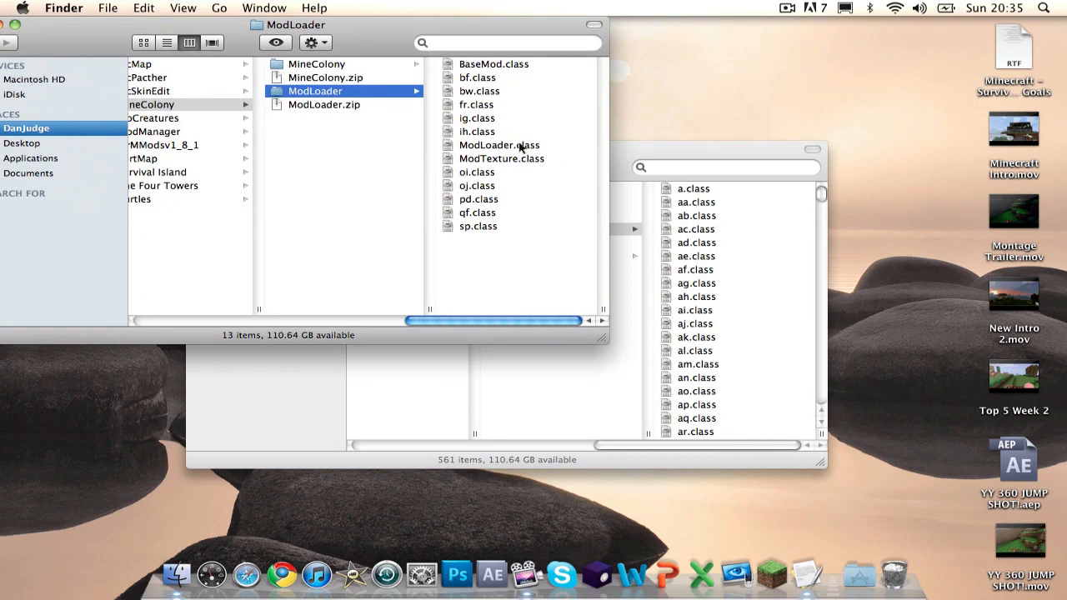
{"action": "key", "text": "cmd+a"}
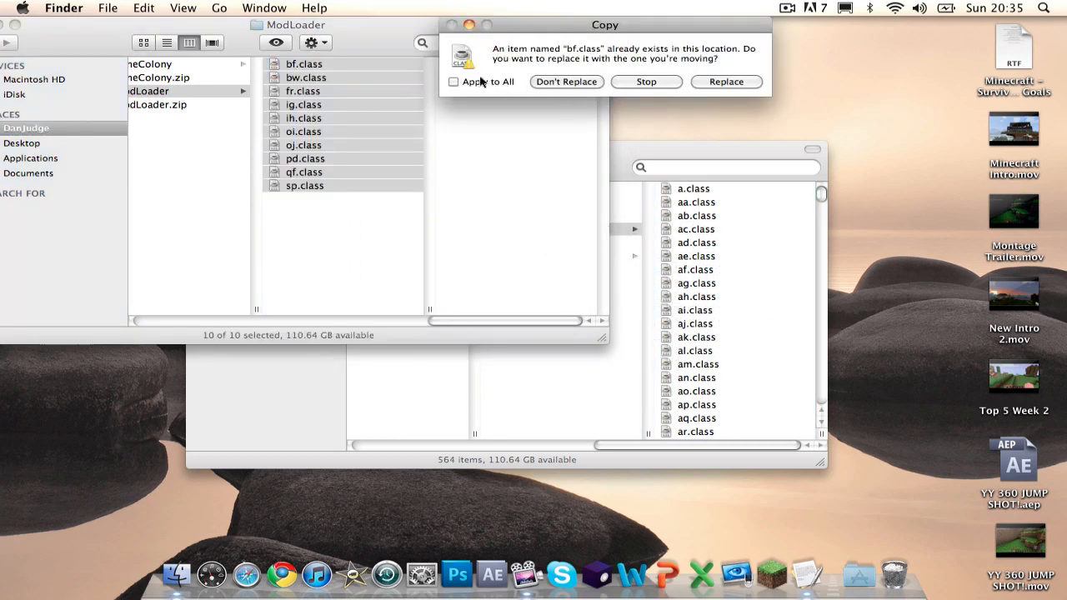
{"action": "left_click", "coordinate": [454, 81]}
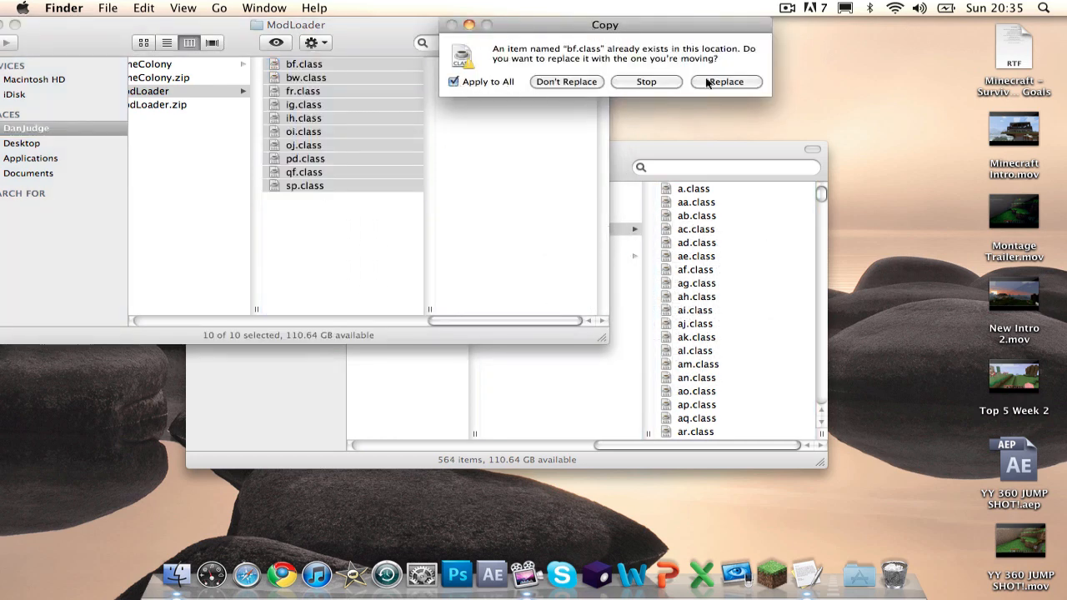
{"action": "left_click", "coordinate": [725, 81]}
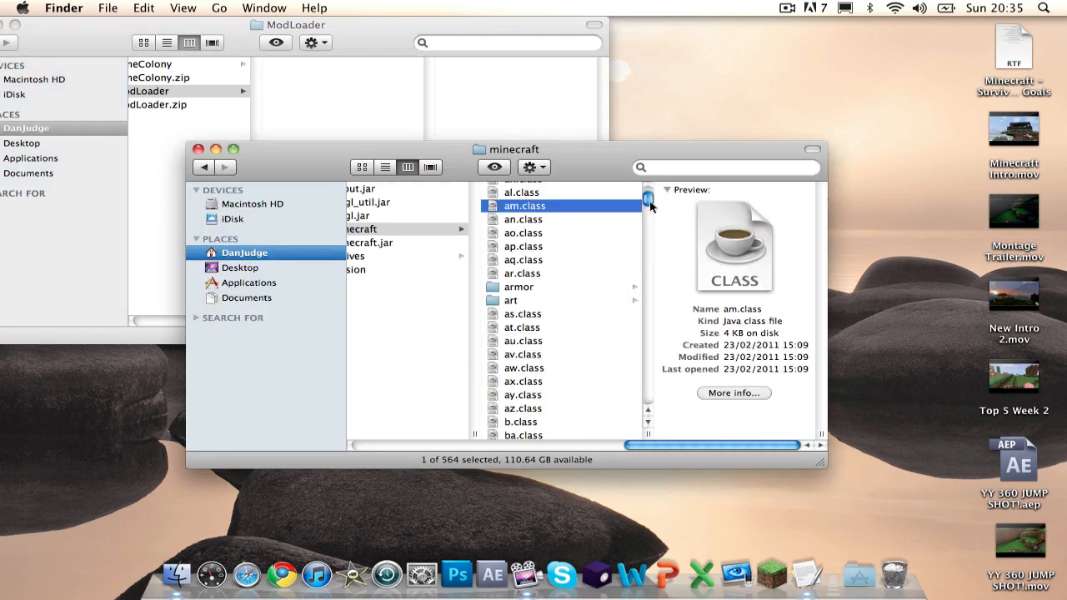
Step: Move the ModLoader folder to the Trash and select MineColony's files except gui and mob
{"action": "right_click", "coordinate": [148, 91]}
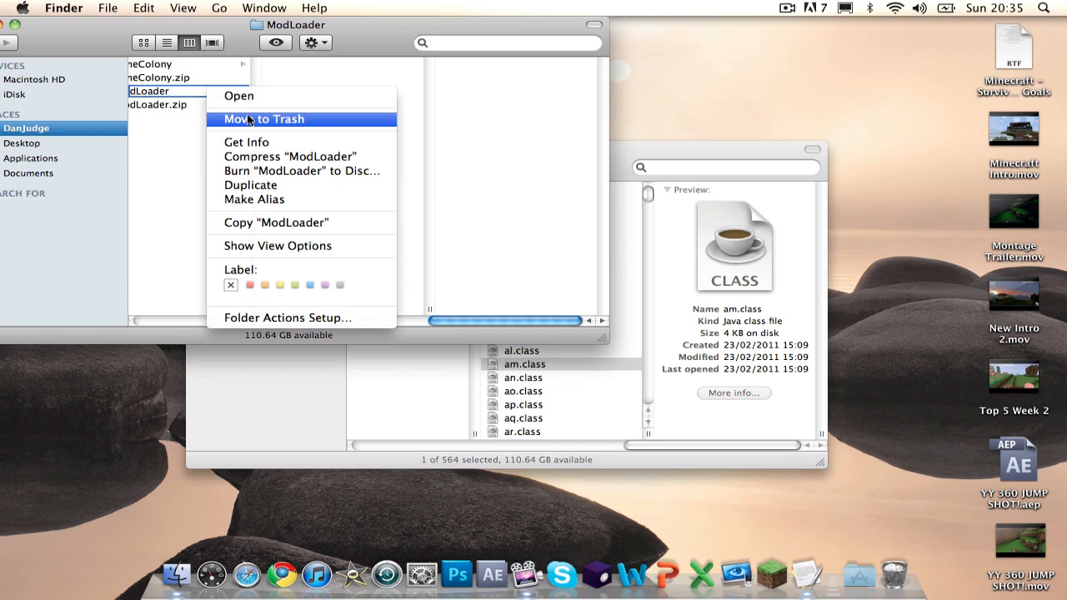
{"action": "left_click", "coordinate": [264, 119]}
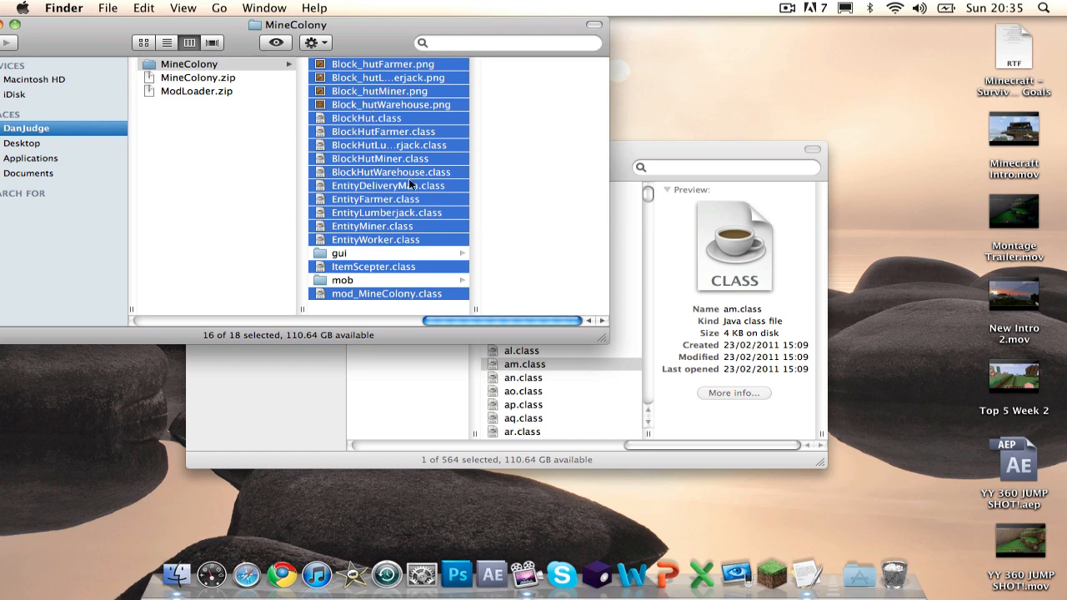
{"action": "mouse_move", "coordinate": [424, 164]}
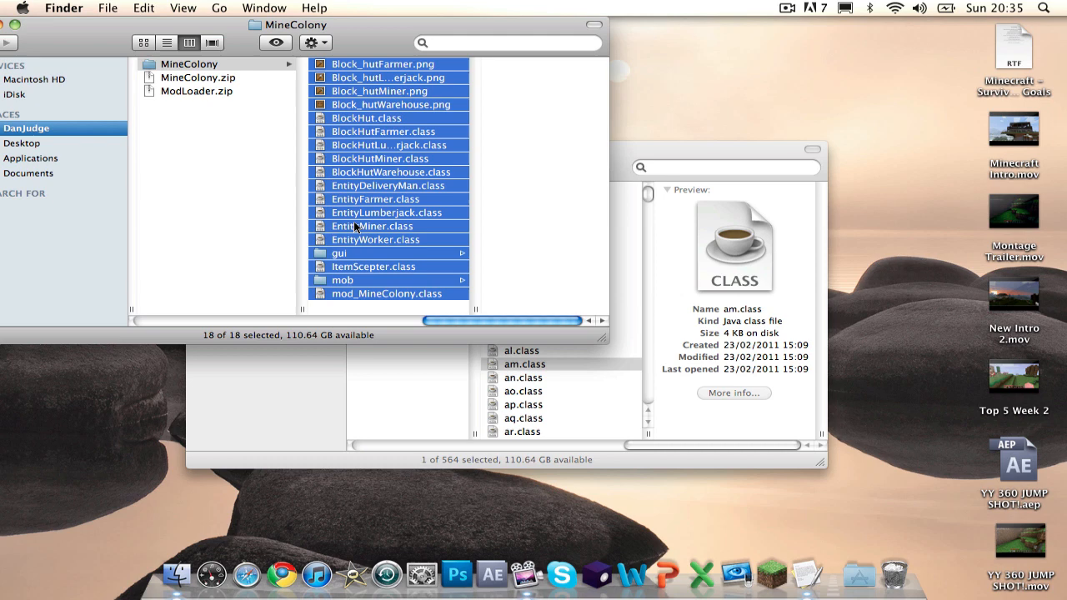
{"action": "mouse_move", "coordinate": [359, 257]}
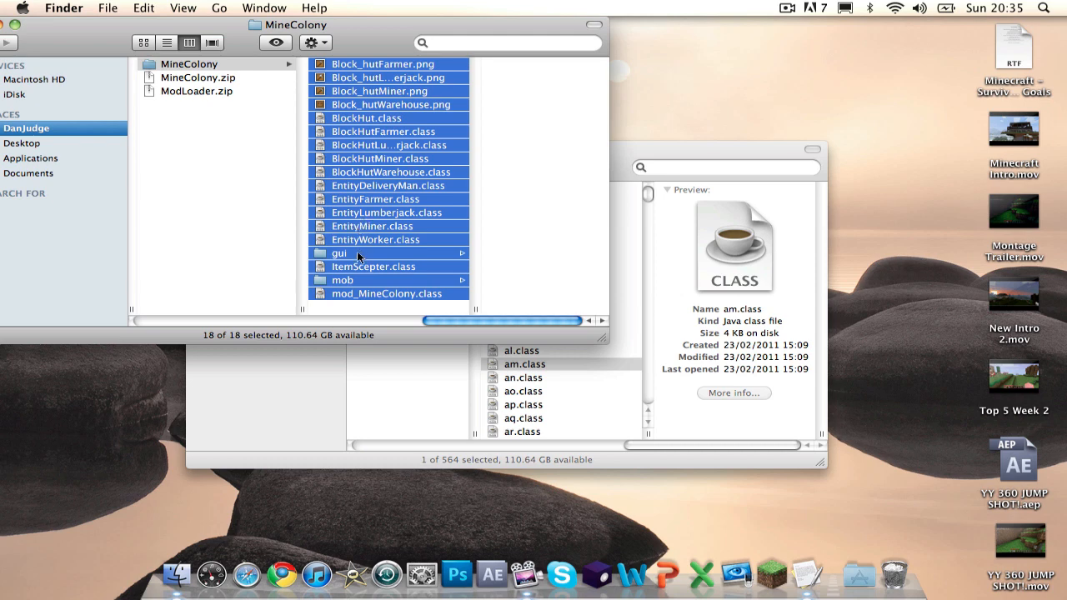
{"action": "left_click", "coordinate": [373, 266]}
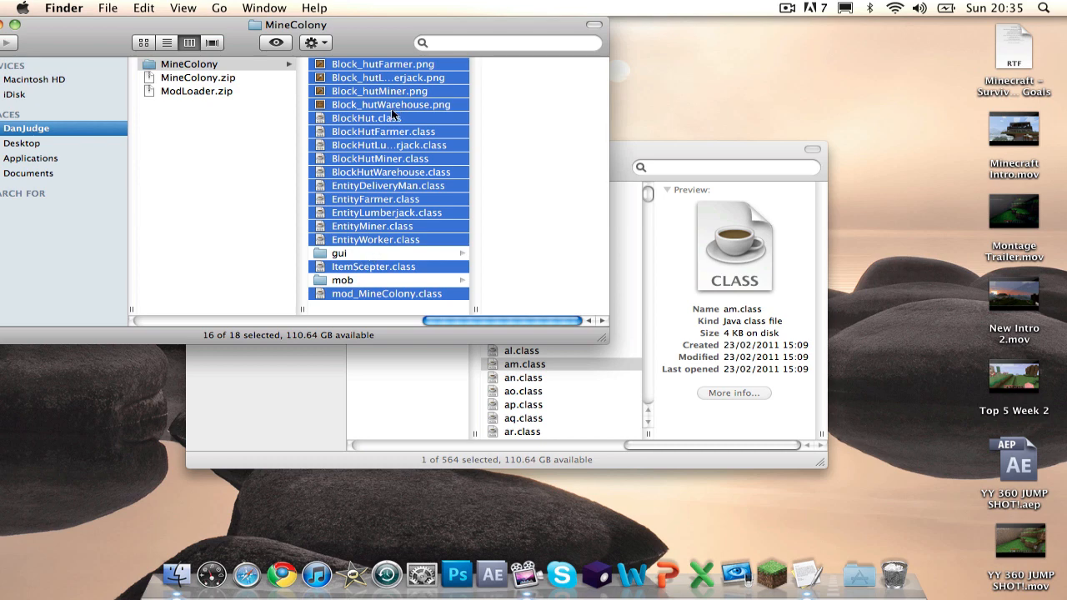
{"action": "mouse_move", "coordinate": [355, 200]}
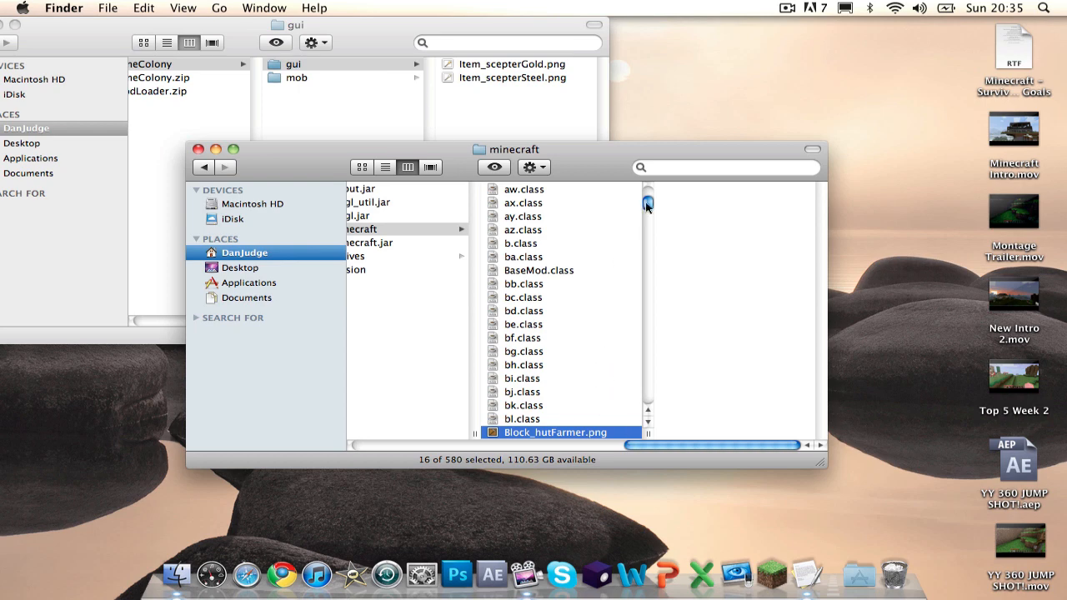
Step: Place the gold and steel scepter images in minecraft/gui and the worker skins in minecraft/mob
{"action": "scroll", "scroll_direction": "down", "scroll_amount": 3}
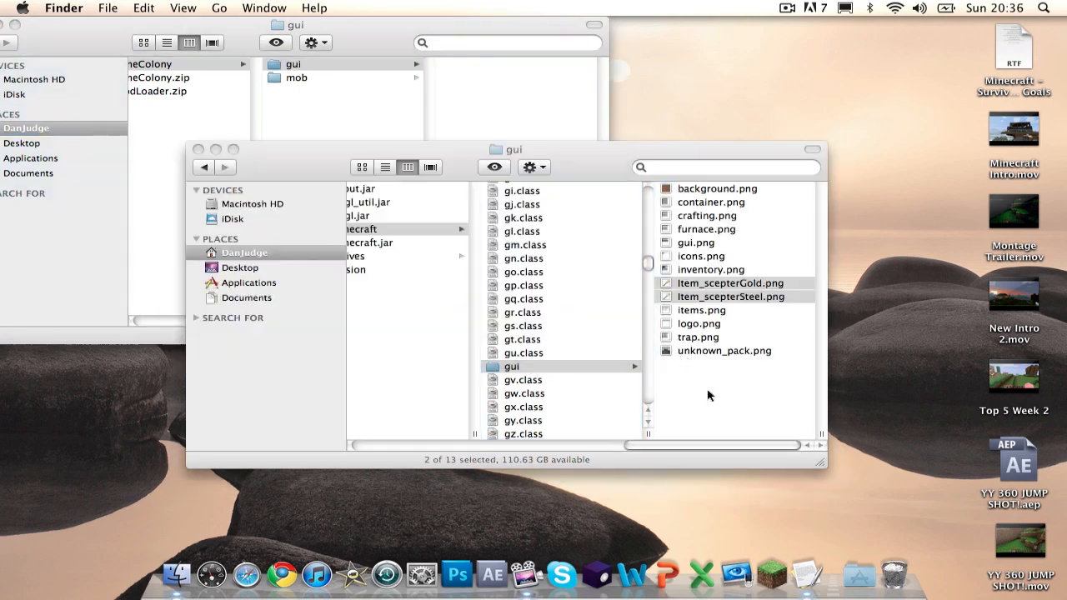
{"action": "right_click", "coordinate": [293, 65]}
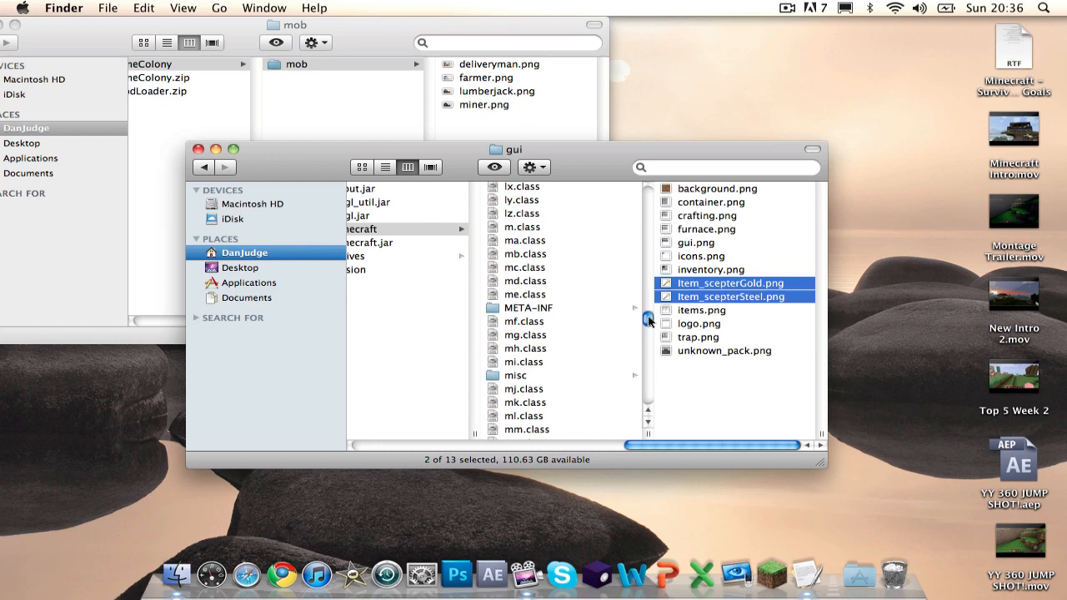
{"action": "scroll", "scroll_direction": "down", "scroll_amount": 3}
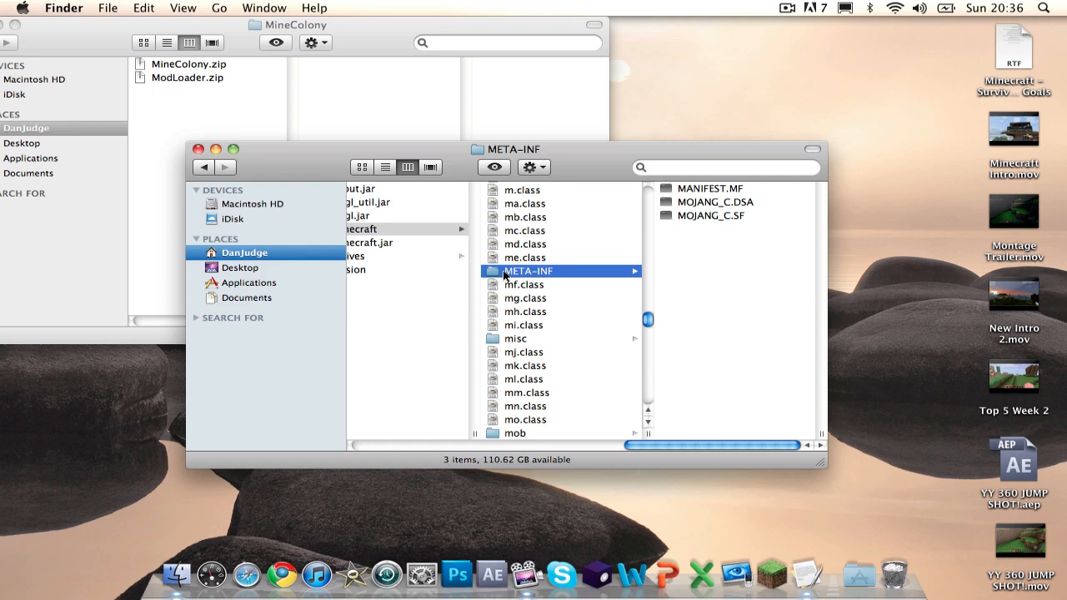
Step: Send the META-INF folder inside minecraft to the Trash
{"action": "right_click", "coordinate": [528, 271]}
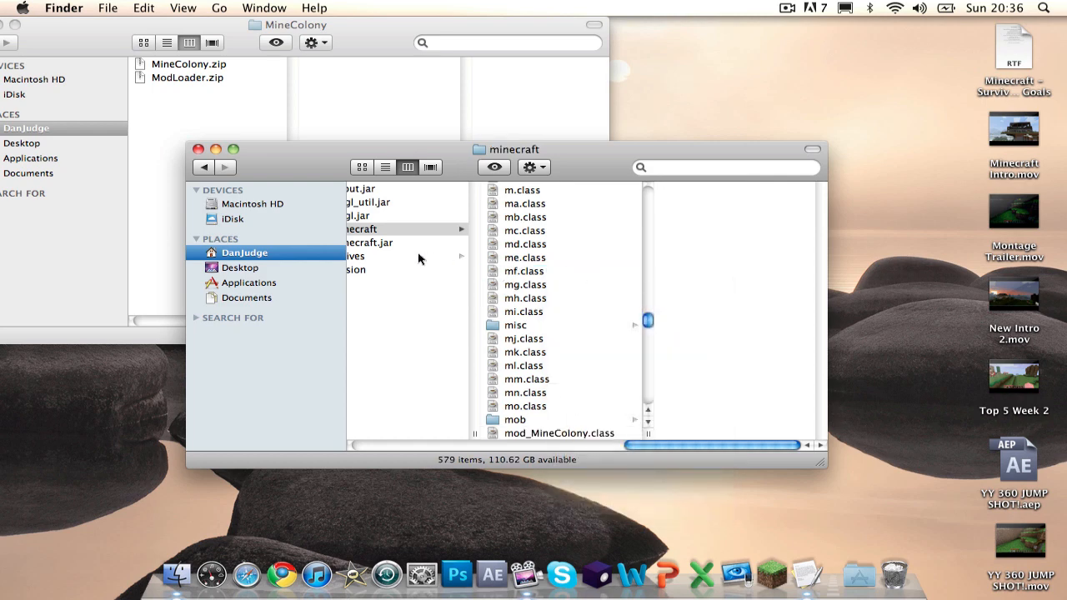
{"action": "left_click", "coordinate": [401, 243]}
{"action": "type", "text": "backup."}
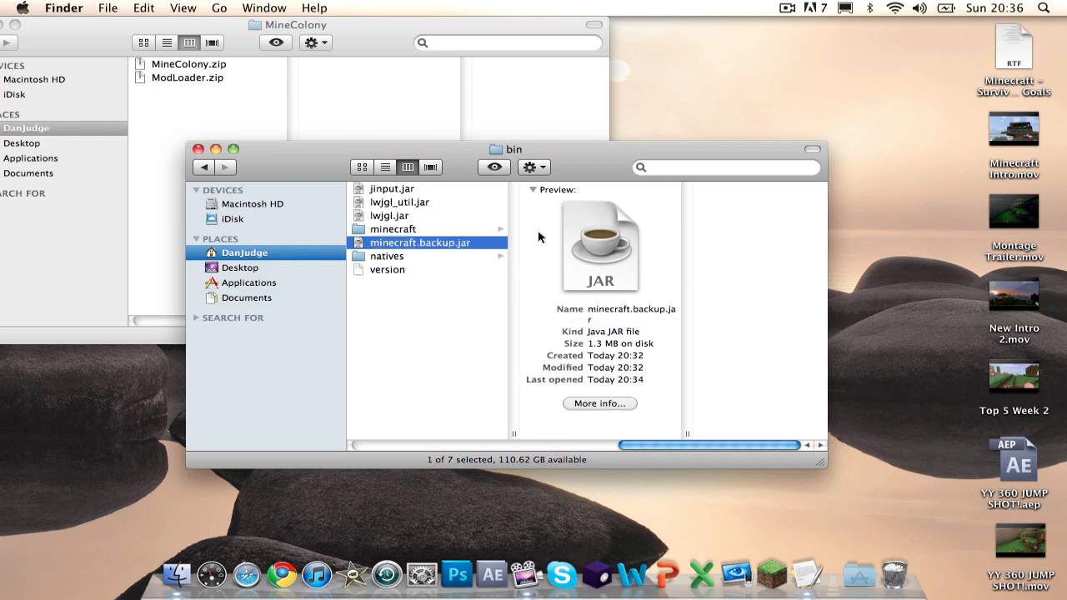
Step: Rename the unpacked folder to minecraft.jar, then review minecraft.backup.jar and the folder's contents
{"action": "left_click", "coordinate": [392, 228]}
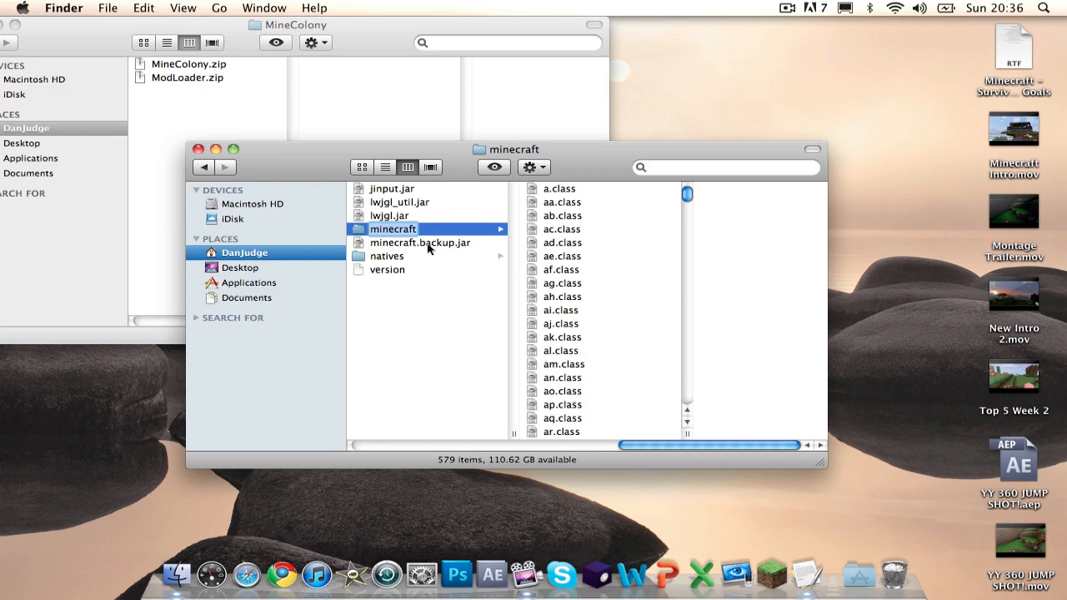
{"action": "type", "text": ".jar"}
{"action": "key", "text": "Return"}
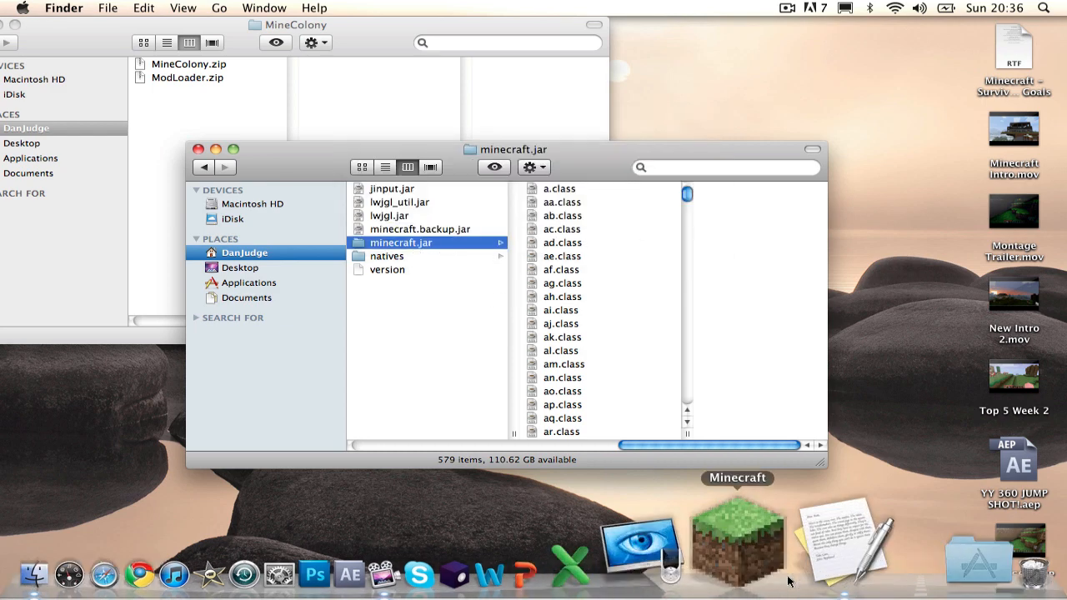
{"action": "mouse_move", "coordinate": [768, 542]}
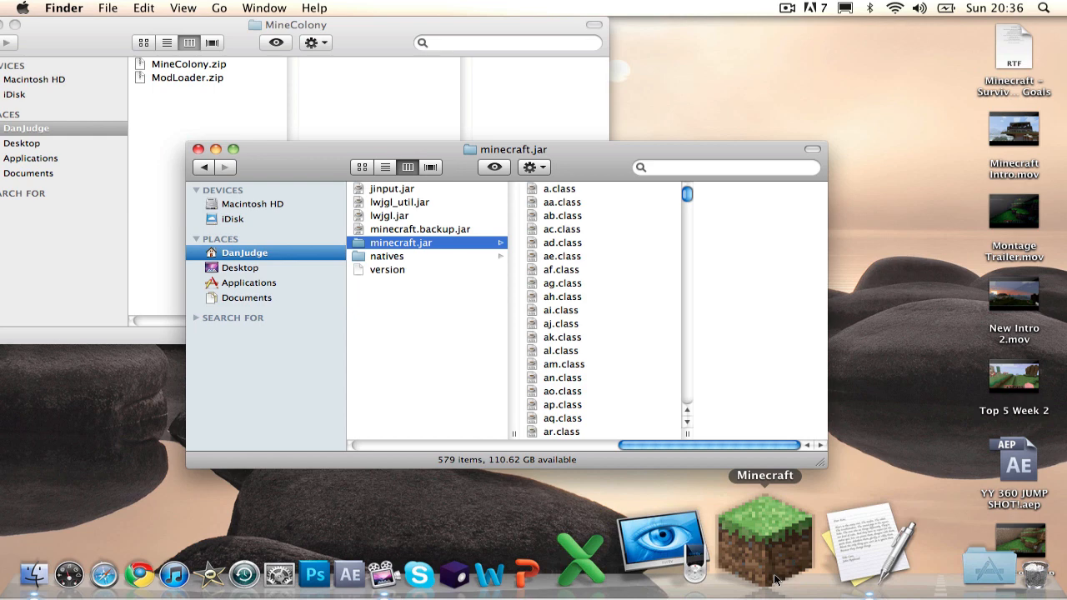
{"action": "left_click", "coordinate": [420, 229]}
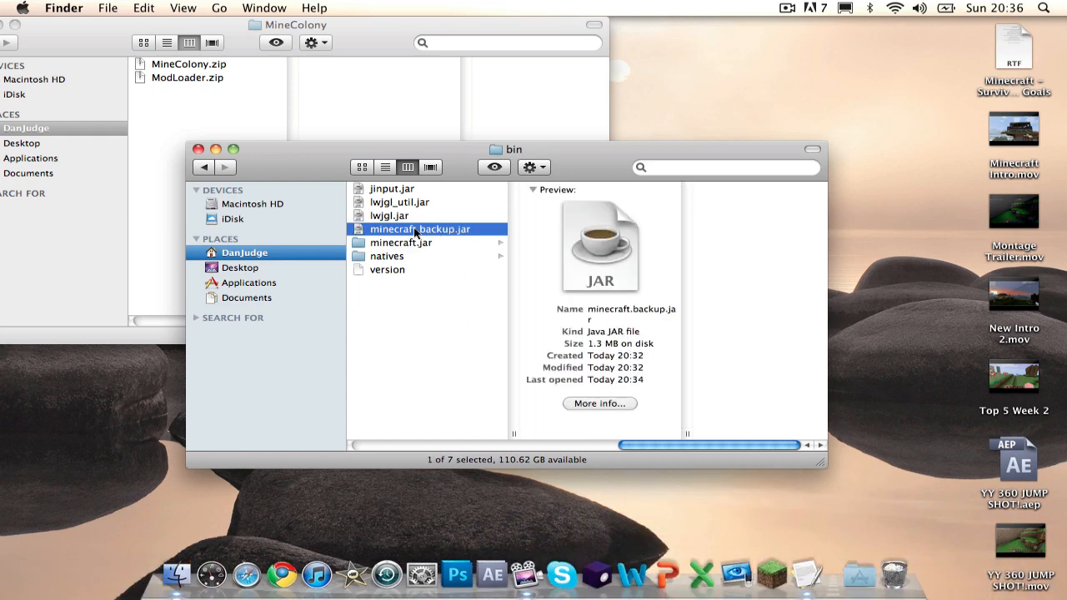
{"action": "mouse_move", "coordinate": [383, 244]}
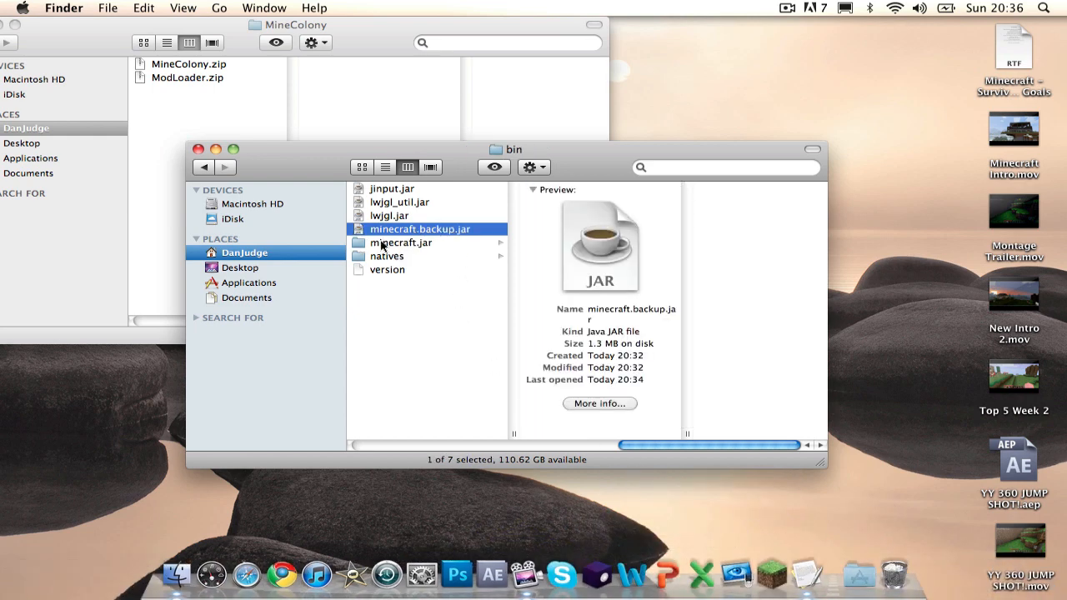
{"action": "left_click", "coordinate": [400, 243]}
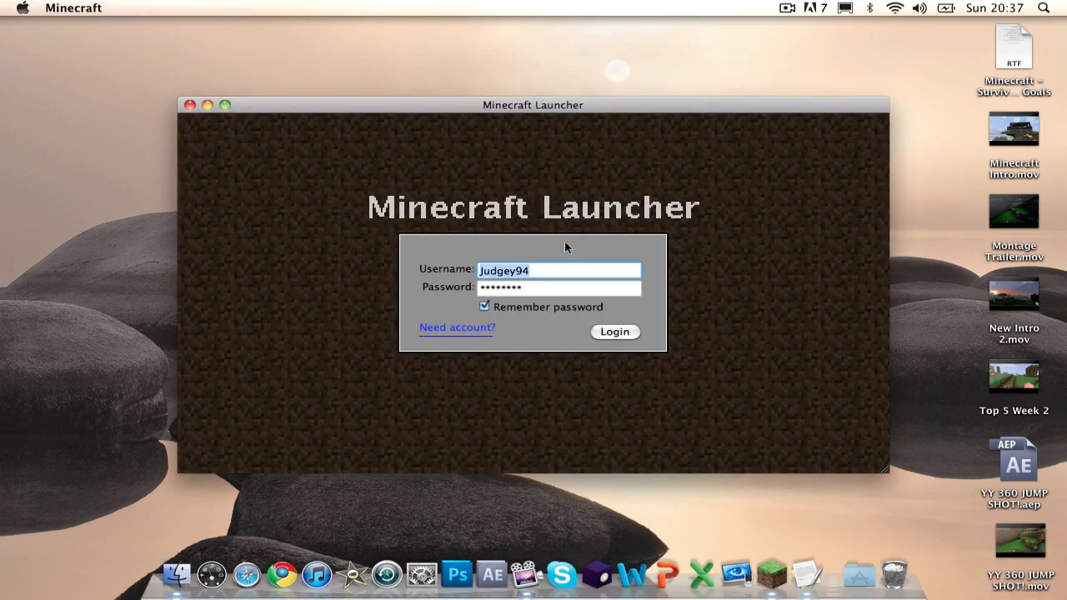
Step: Log in to the launcher and start World1 from Singleplayer
{"action": "left_click", "coordinate": [615, 331]}
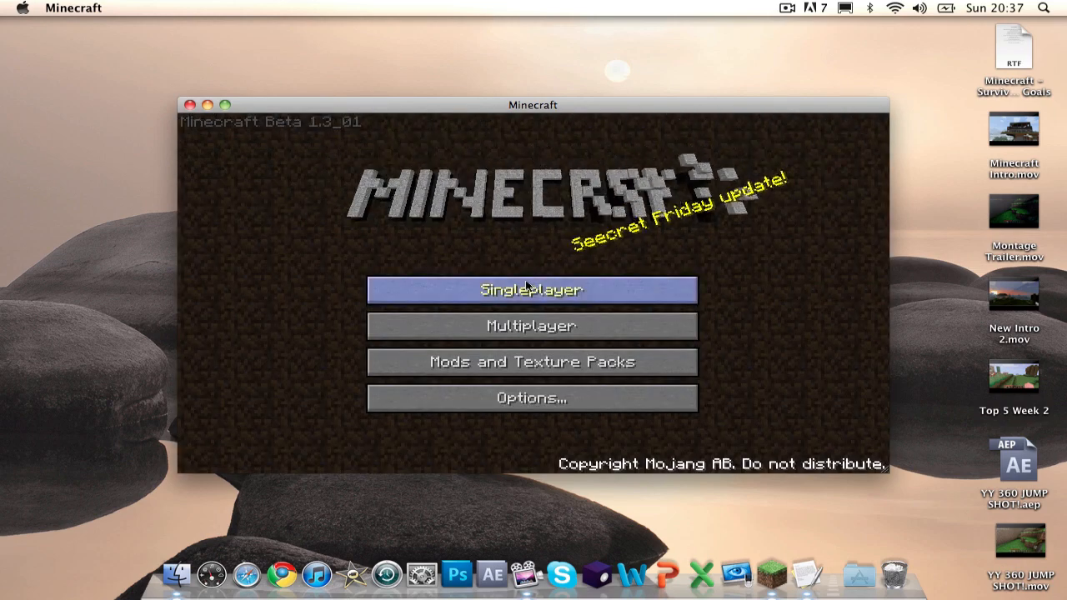
{"action": "left_click", "coordinate": [531, 289]}
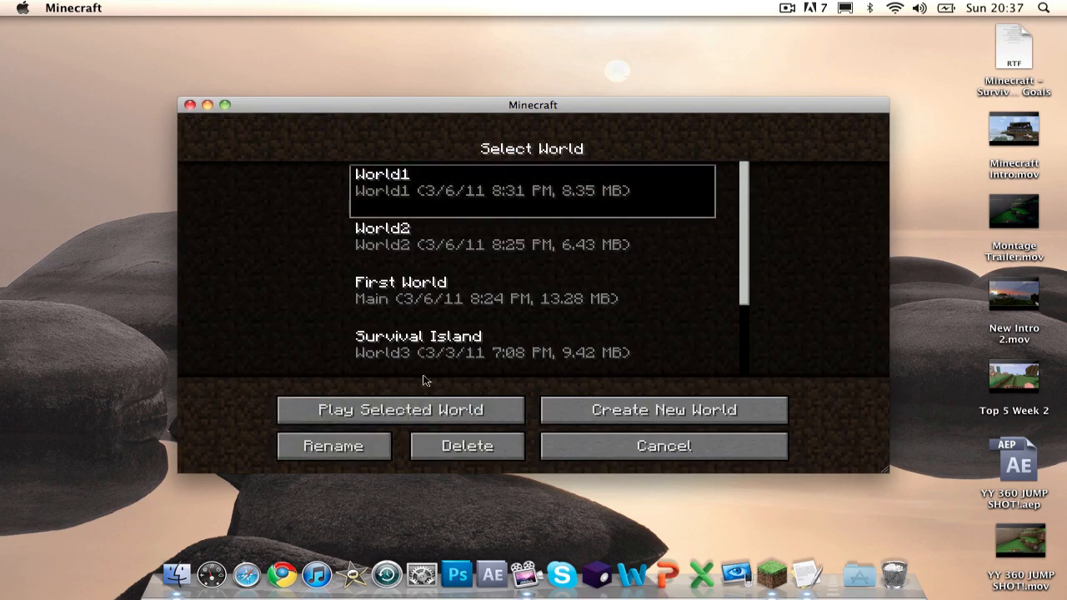
{"action": "left_click", "coordinate": [402, 409]}
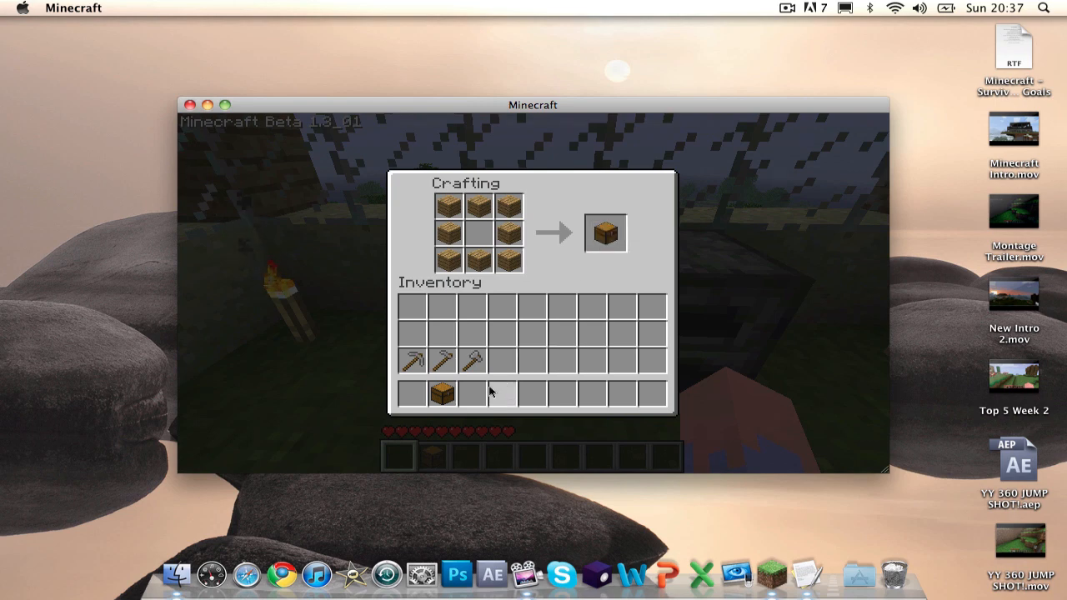
{"action": "mouse_move", "coordinate": [415, 361]}
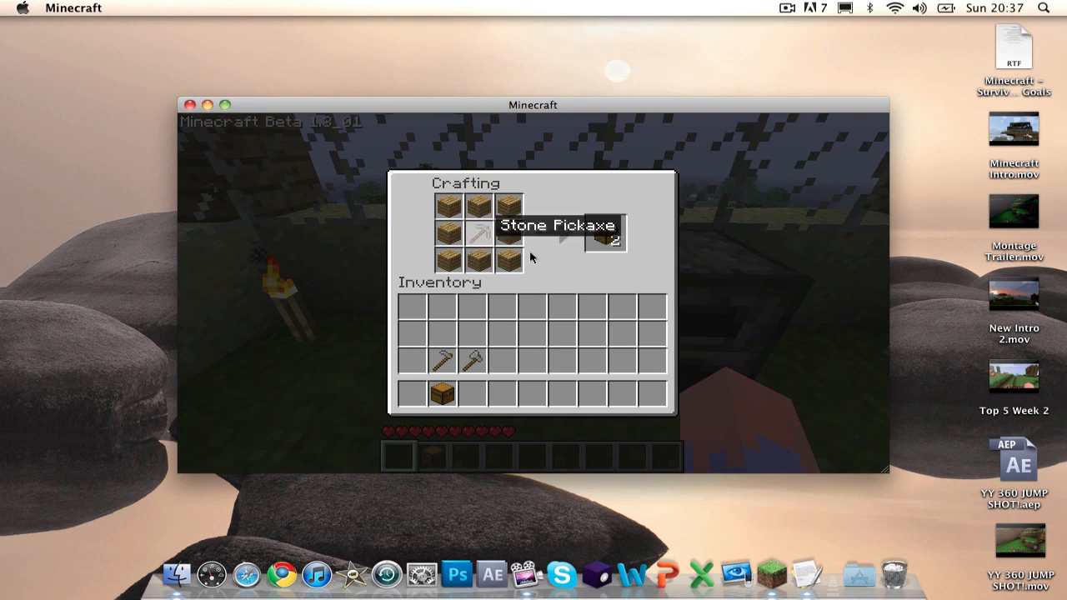
{"action": "mouse_move", "coordinate": [605, 237]}
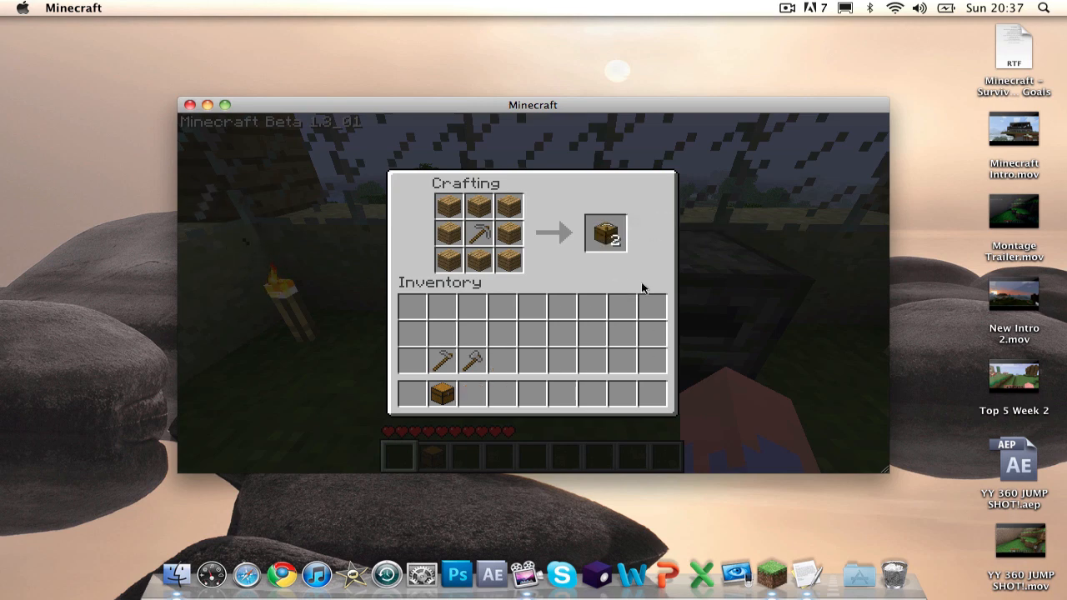
{"action": "mouse_move", "coordinate": [469, 360]}
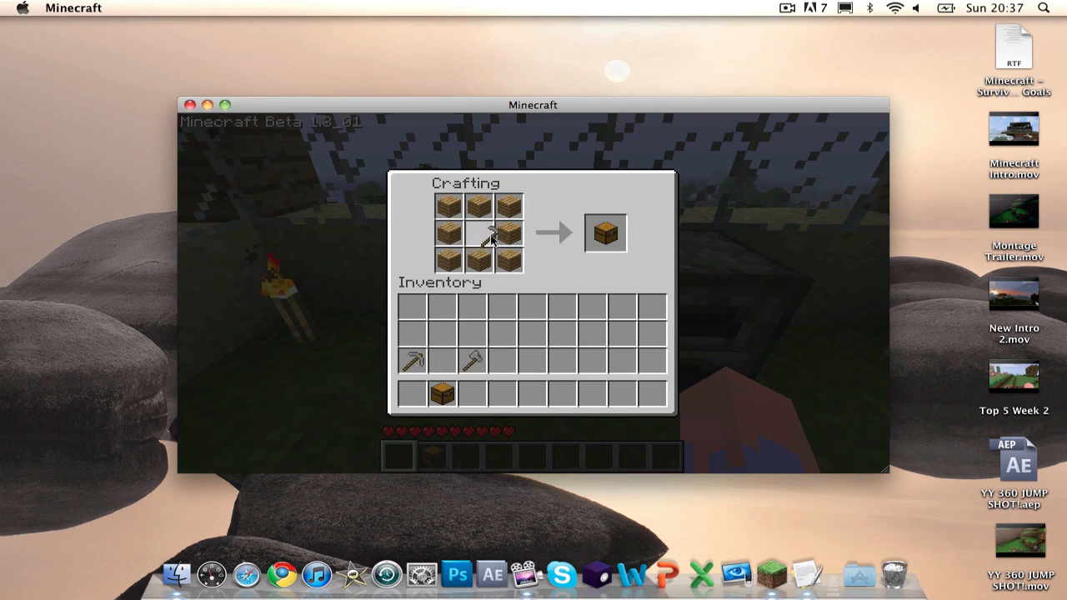
{"action": "mouse_move", "coordinate": [605, 234]}
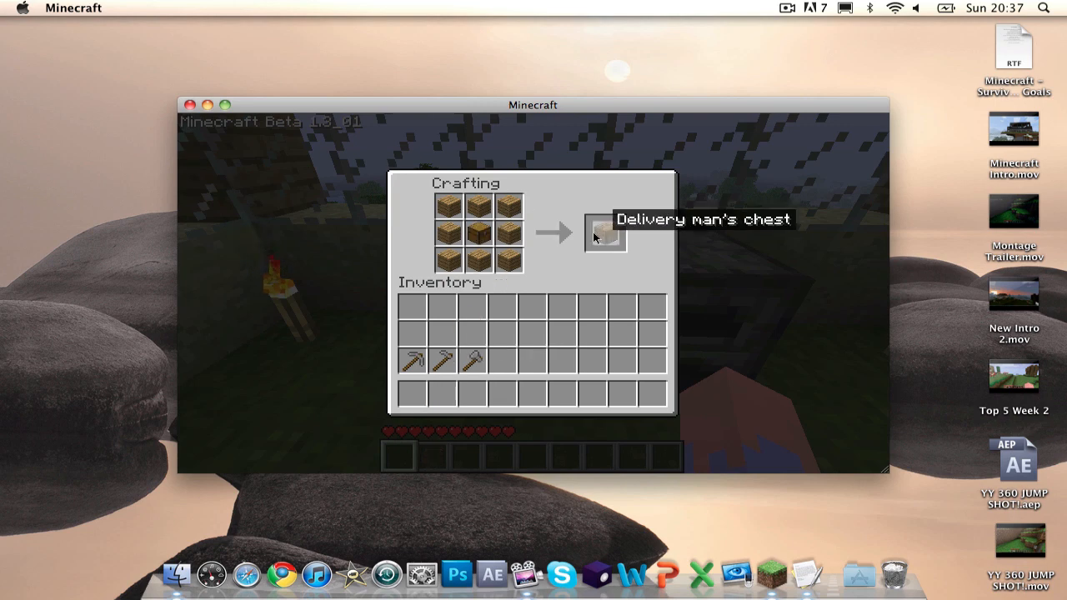
Step: Take the crafted Delivery man's chest and leave the crafting screen
{"action": "left_click", "coordinate": [606, 232]}
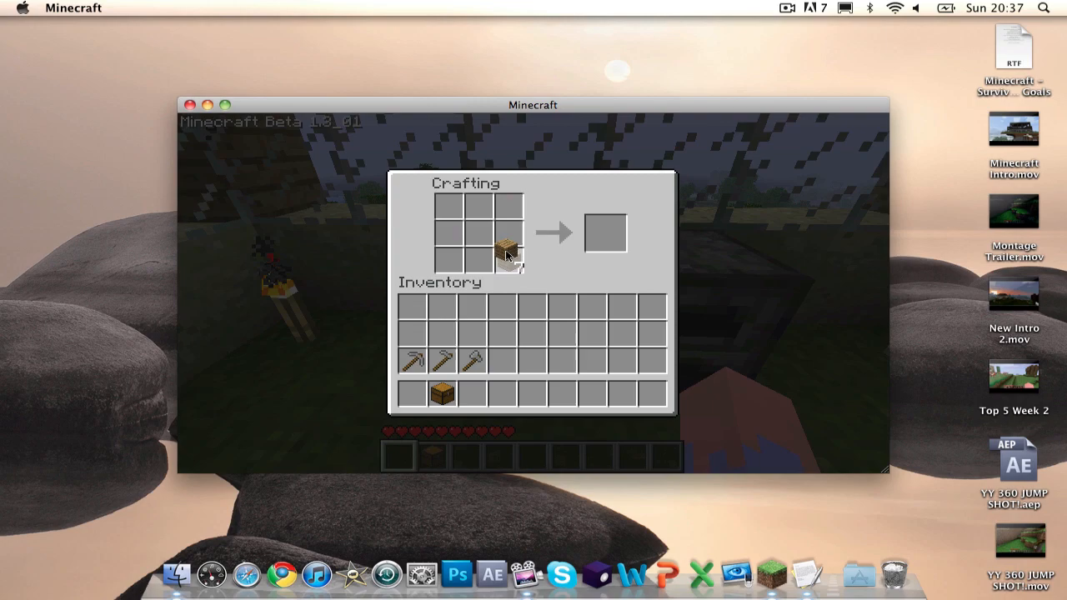
{"action": "key", "text": "Escape"}
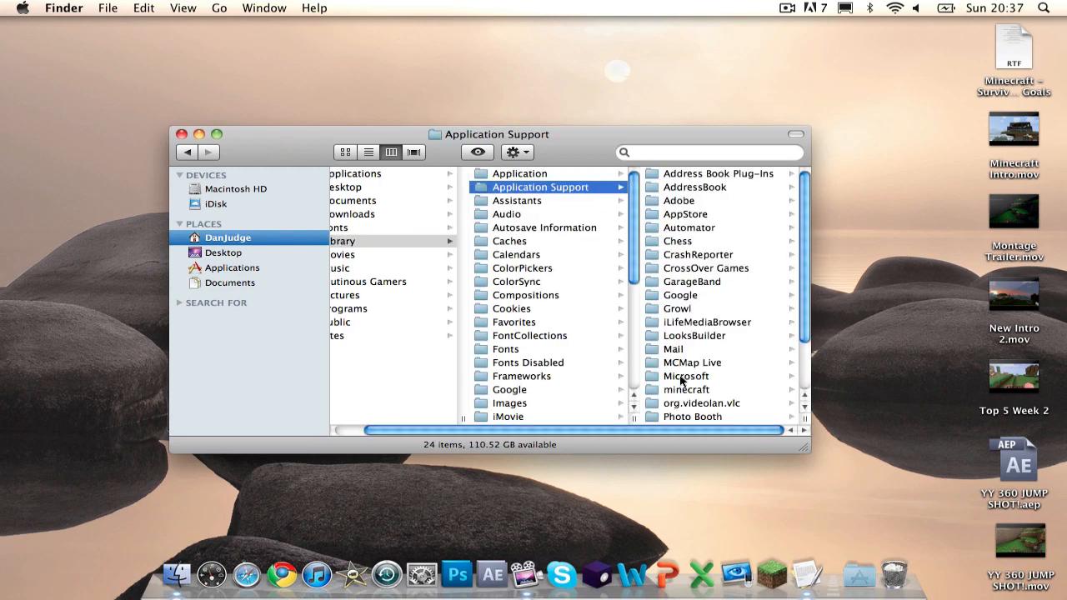
Step: Open the minecraft folder, exclude lastlogin from the selection, and bring up actions for the selected files
{"action": "left_click", "coordinate": [686, 389]}
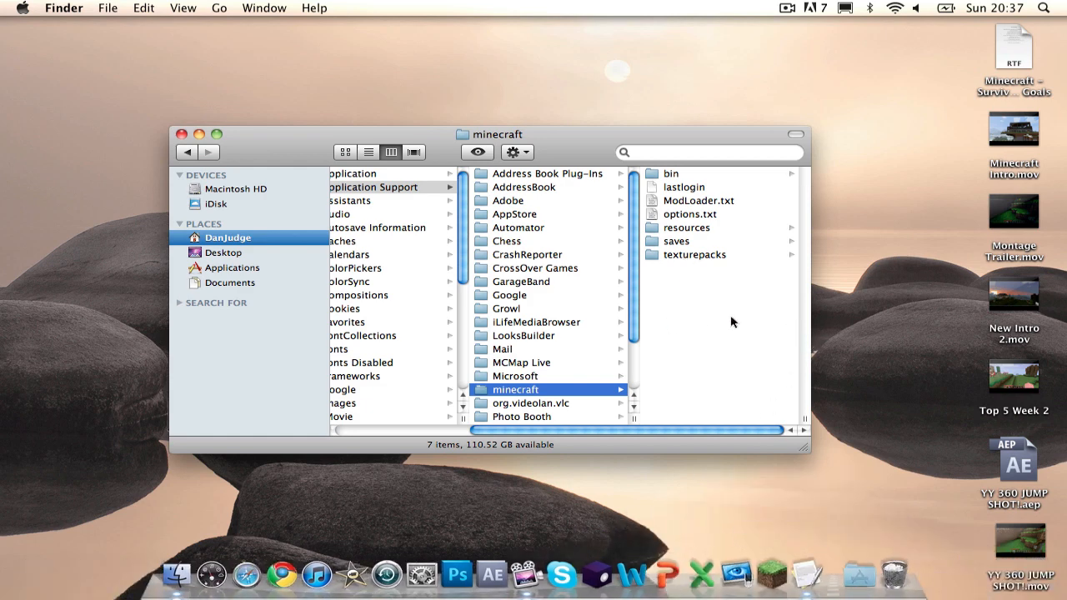
{"action": "mouse_move", "coordinate": [510, 401]}
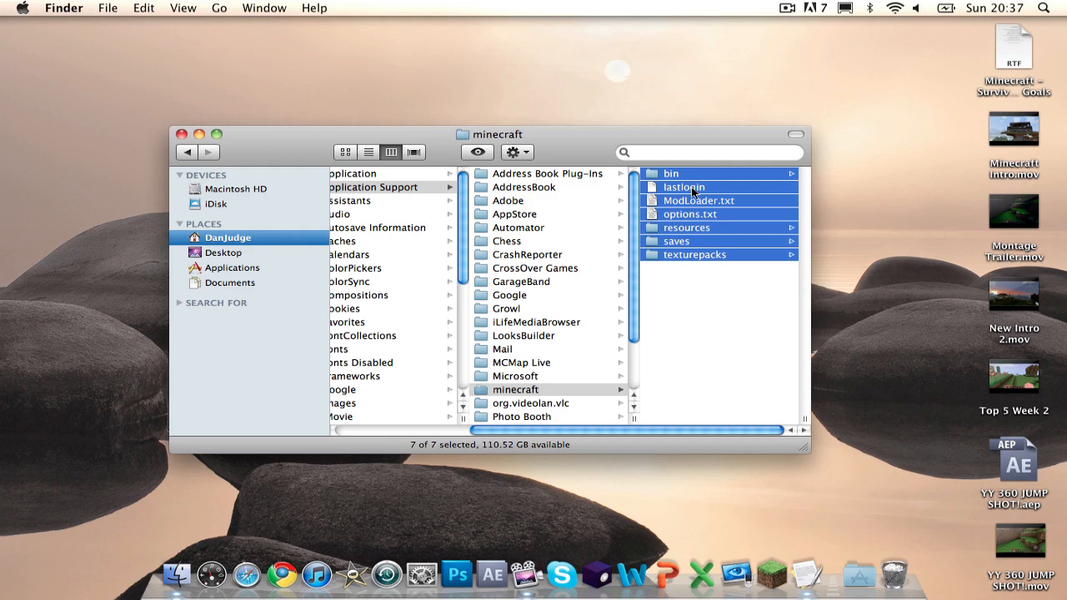
{"action": "left_click", "coordinate": [676, 241]}
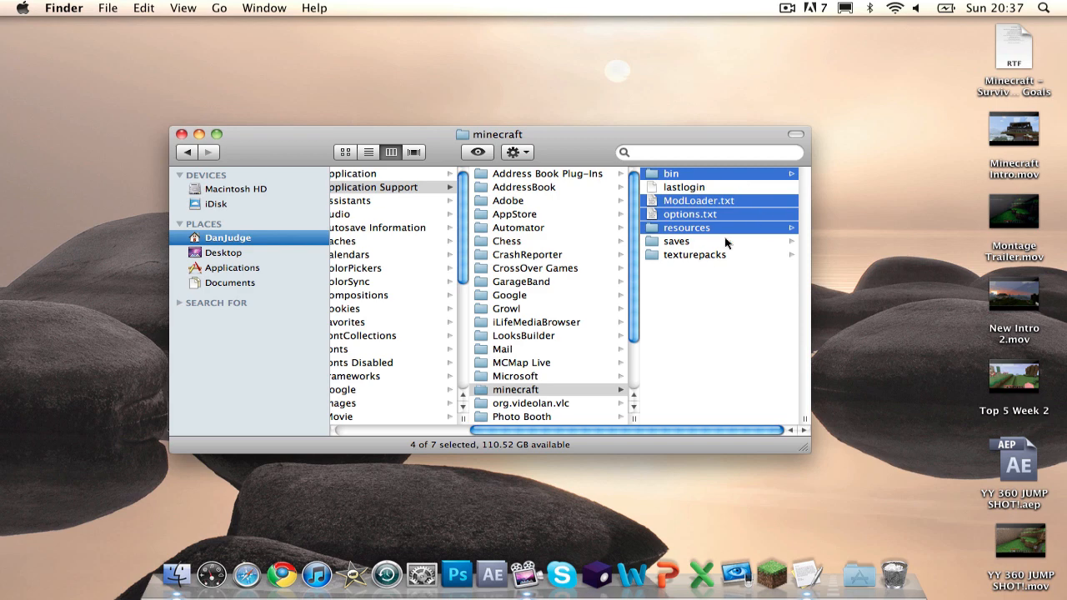
{"action": "right_click", "coordinate": [699, 200]}
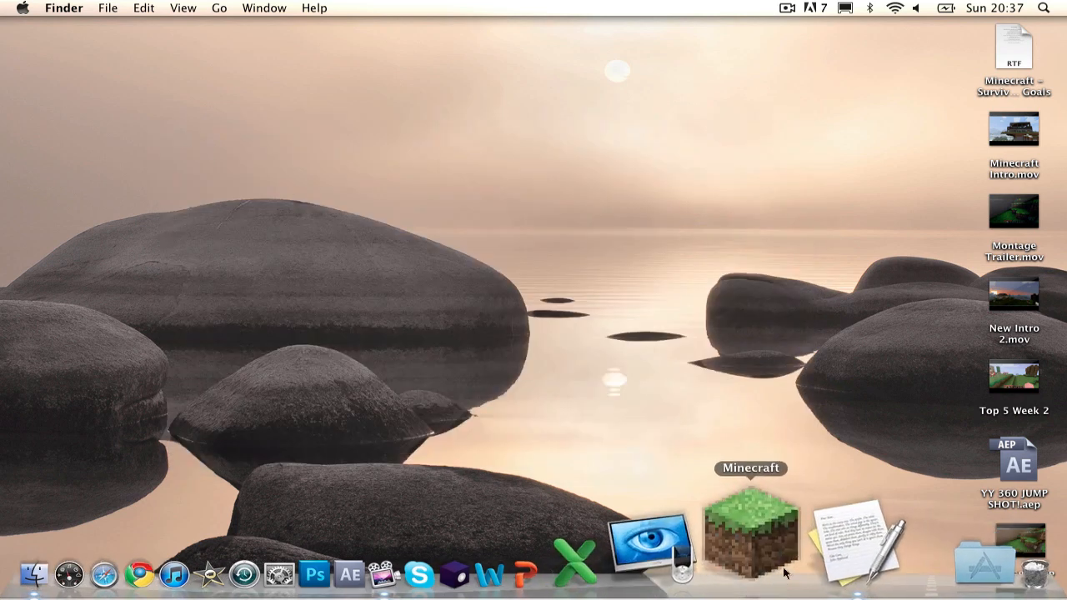
Step: Relaunch Minecraft from the Dock and log in to reach the Beta 1.3_01 title menu
{"action": "left_click", "coordinate": [749, 538]}
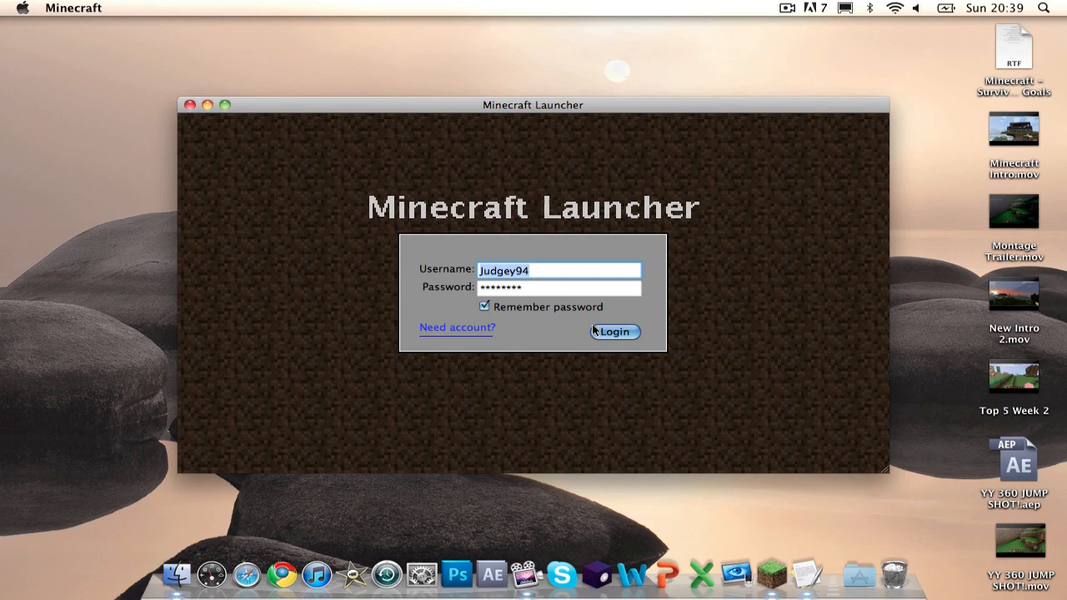
{"action": "left_click", "coordinate": [615, 332]}
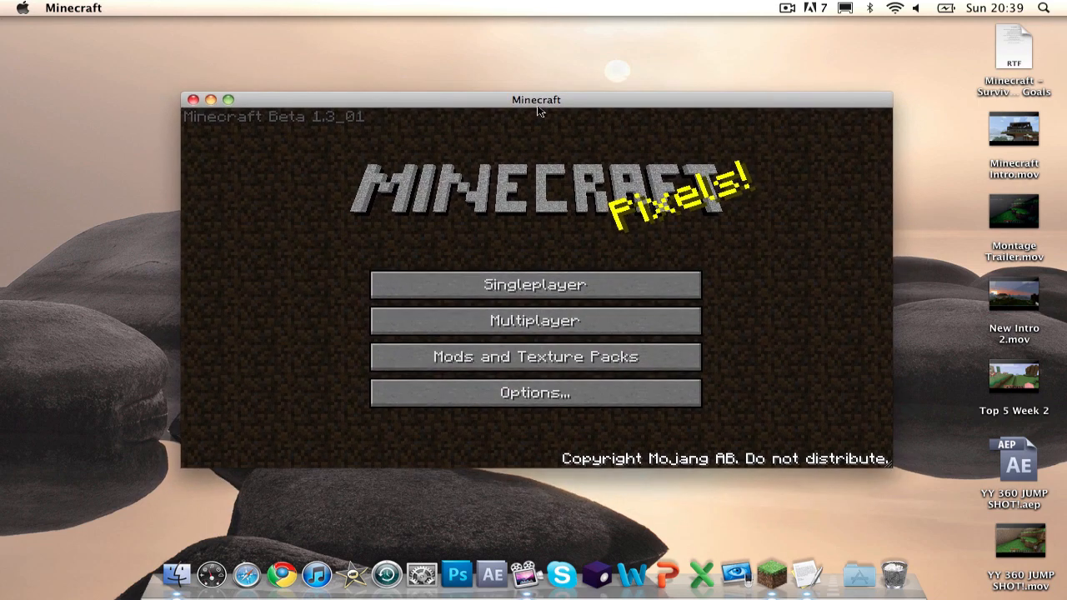
{"action": "mouse_move", "coordinate": [680, 252]}
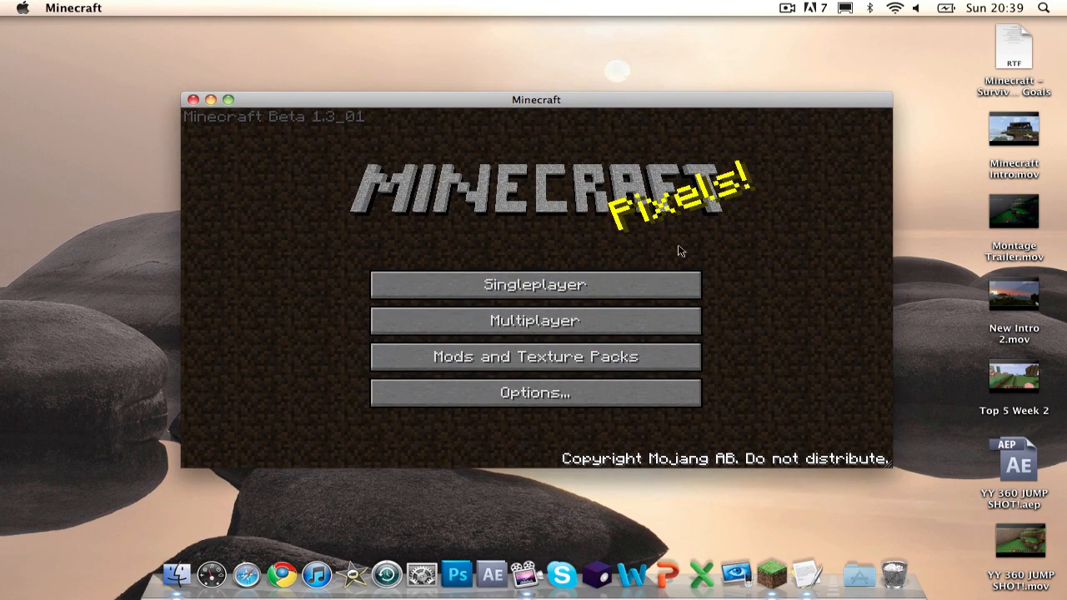
{"action": "mouse_move", "coordinate": [505, 200]}
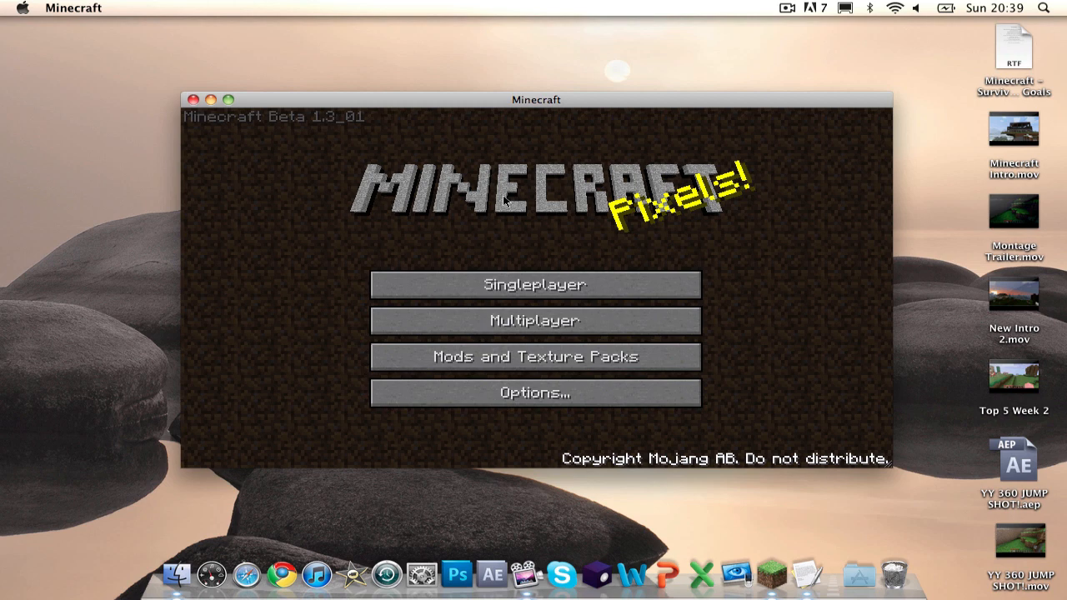
{"action": "mouse_move", "coordinate": [1011, 43]}
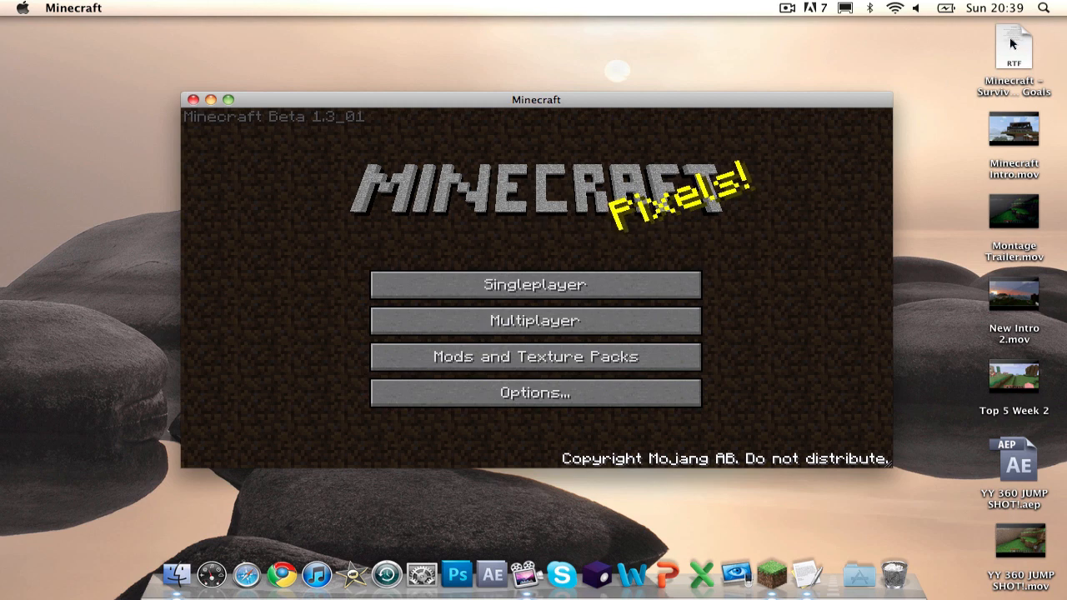
{"action": "mouse_move", "coordinate": [539, 160]}
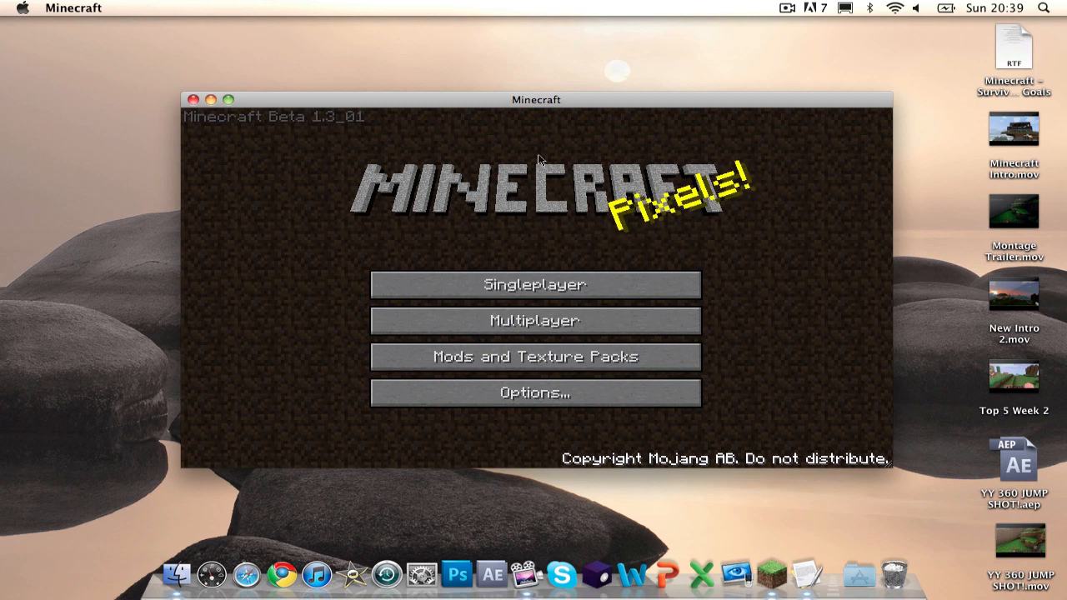